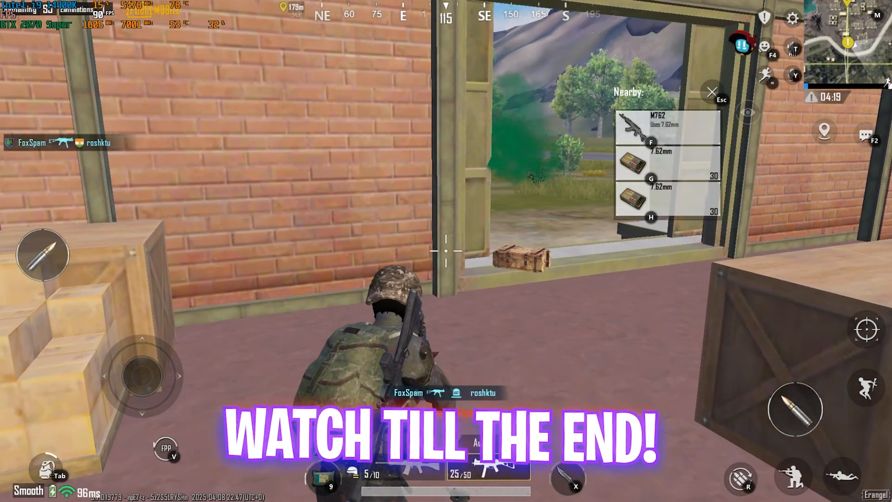
Step: Leave PUBG Mobile in GameLoop and bring up the Windows Settings Home page
click(650, 126)
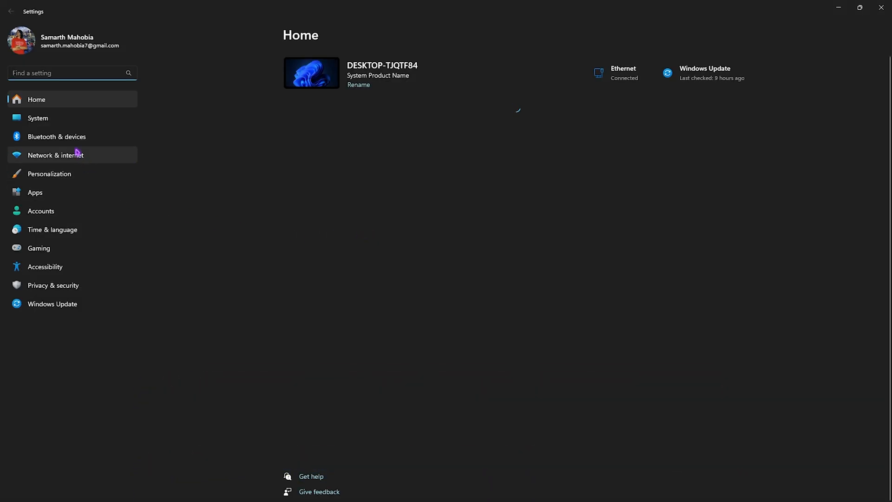
Step: Show the Personalization Colors page with dark mode, transparency off and manual accent colour
click(49, 173)
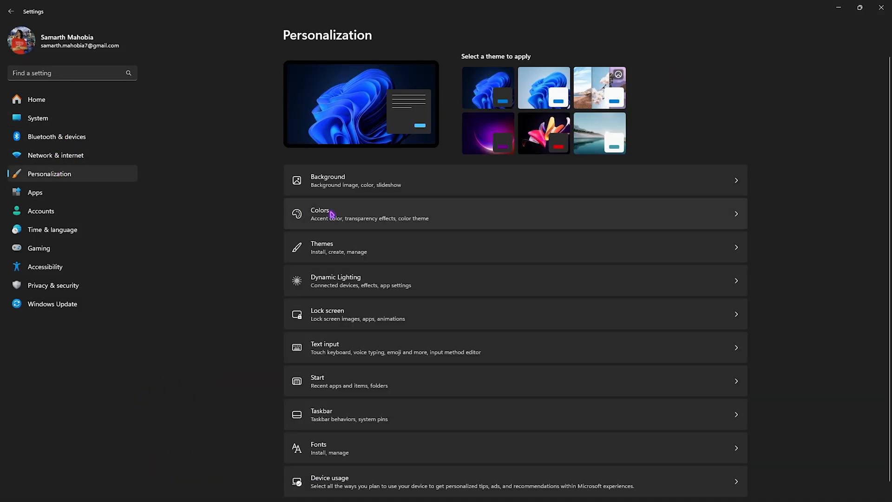
click(321, 214)
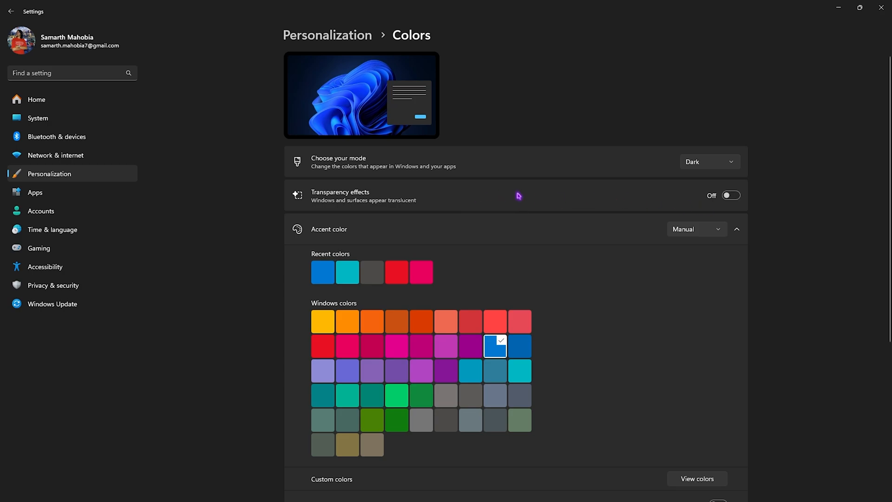
mouse_move(344, 62)
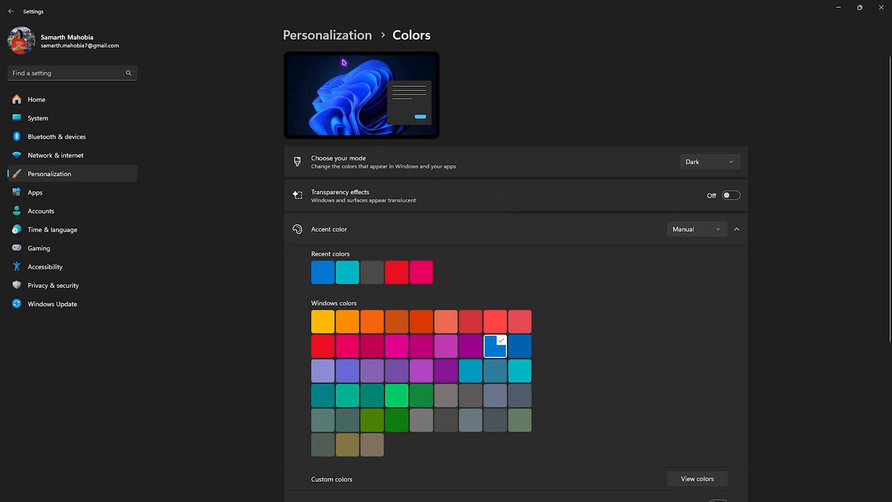
Step: Review Gaming > Game Bar, reach System > Display > Graphics, and locate the GameLoop shortcut target
click(39, 247)
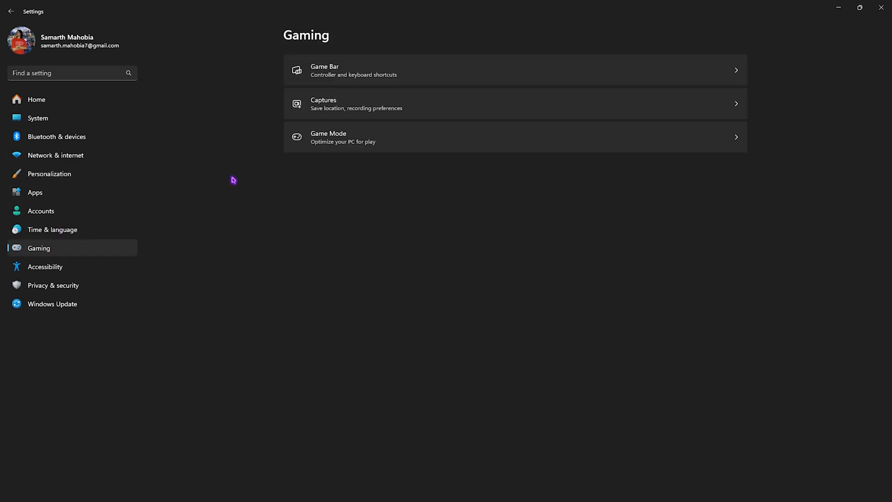
click(325, 70)
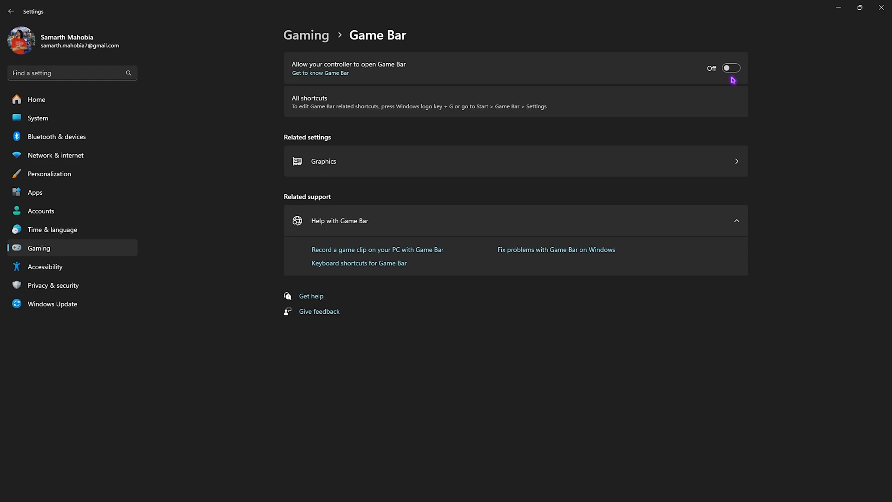
mouse_move(309, 81)
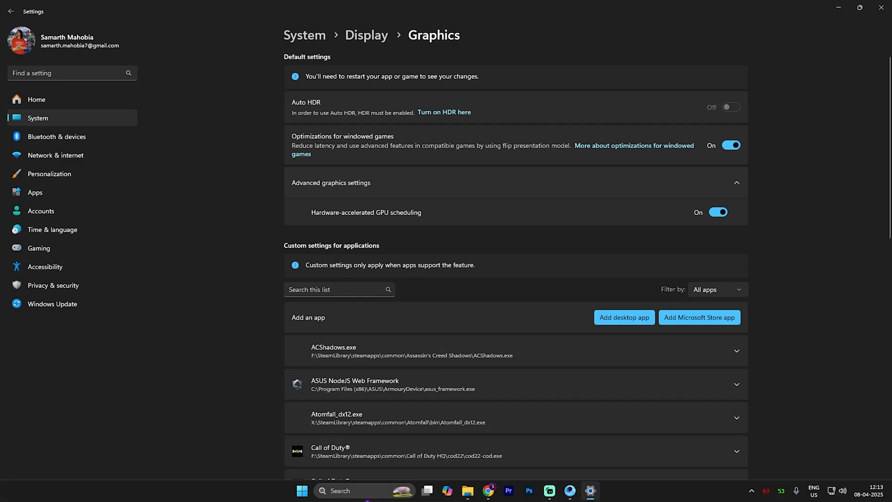
text(gsap cdn)
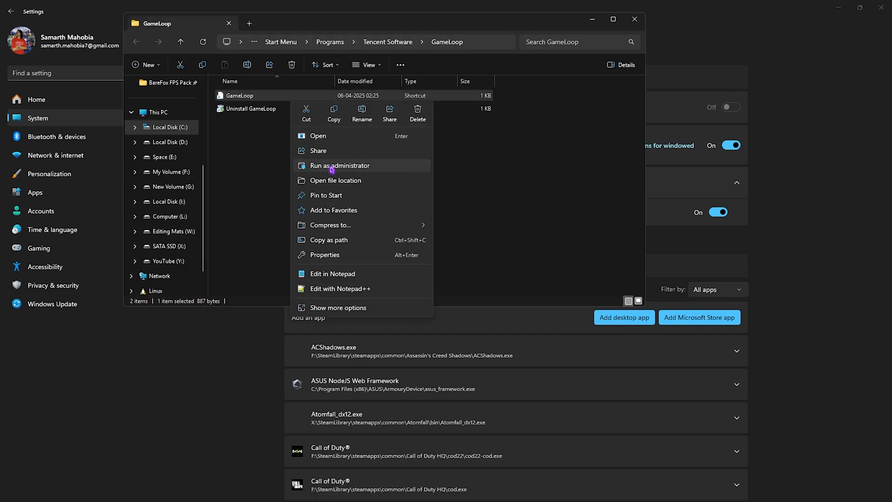
click(337, 181)
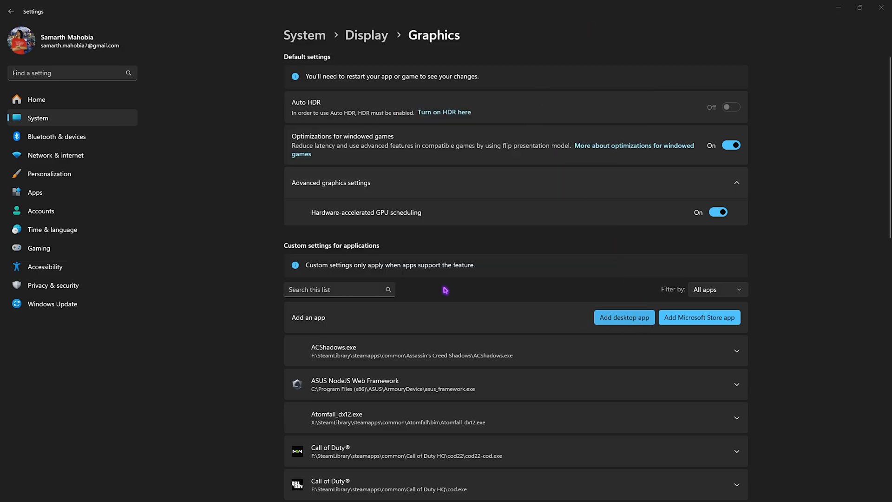
Step: Add GameLoop's AppMarket.exe from TxGameAssistant as a desktop app in the per-app graphics list
click(623, 317)
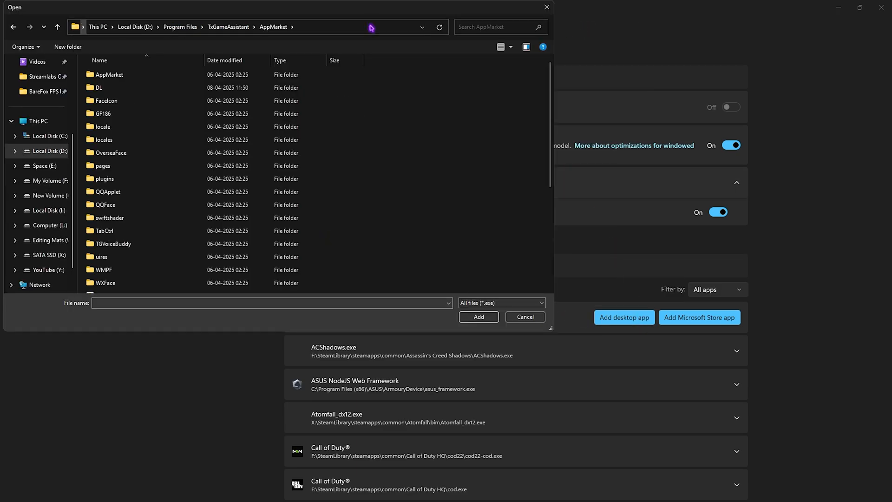
scroll(down, 3)
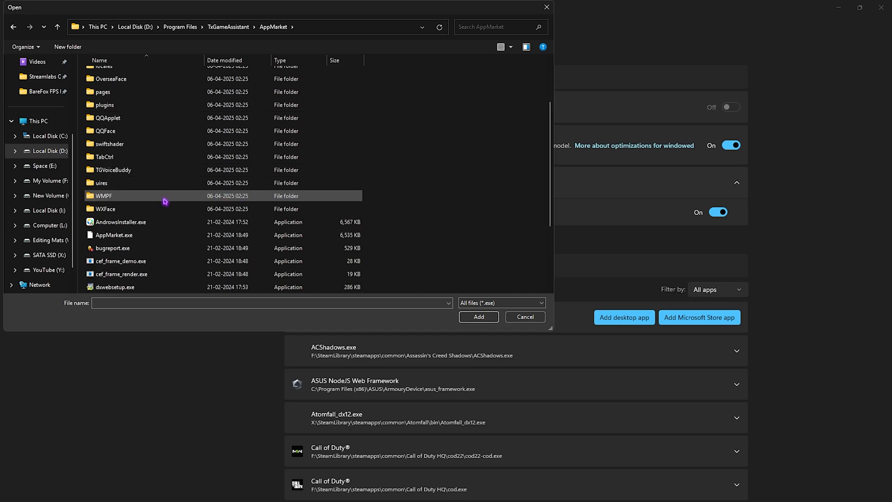
click(125, 249)
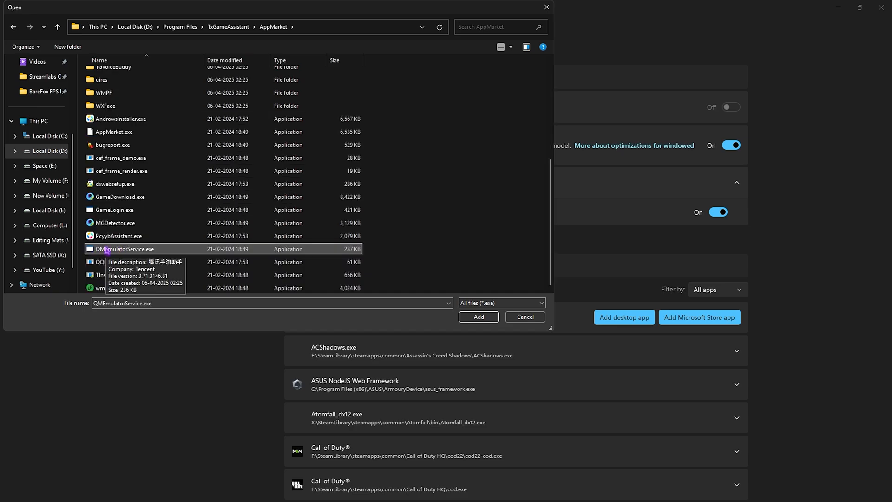
click(524, 317)
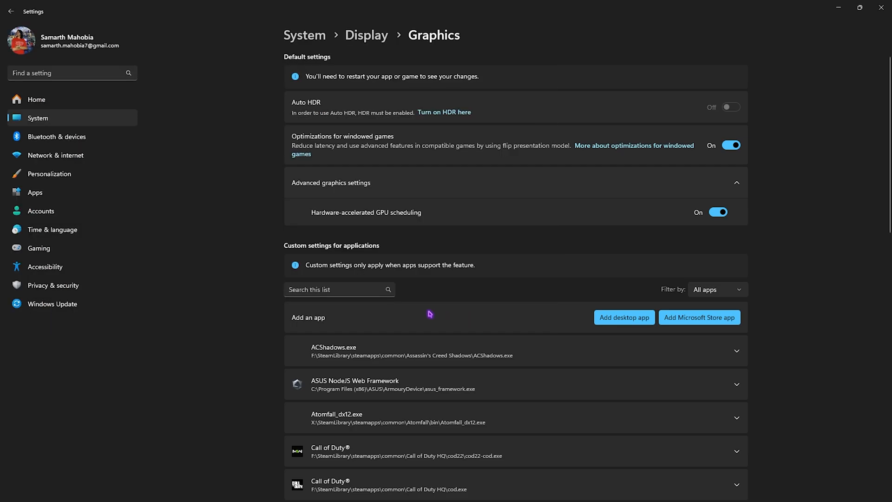
scroll(down, 3)
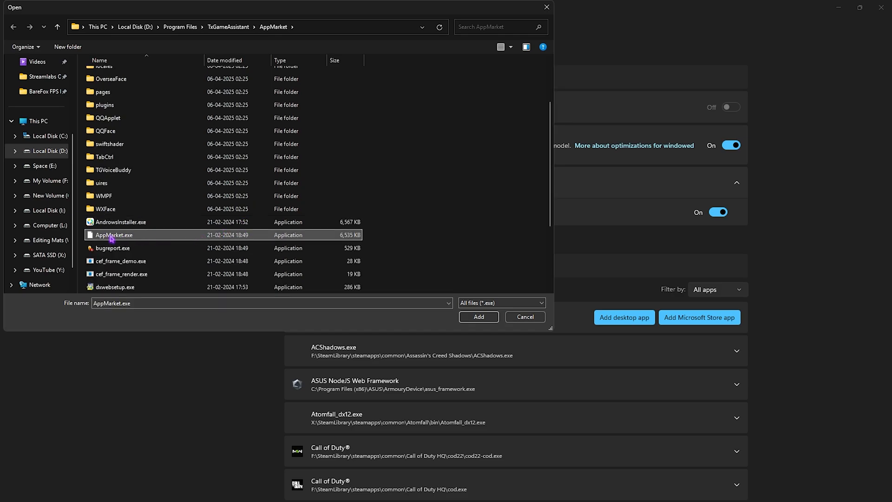
click(525, 317)
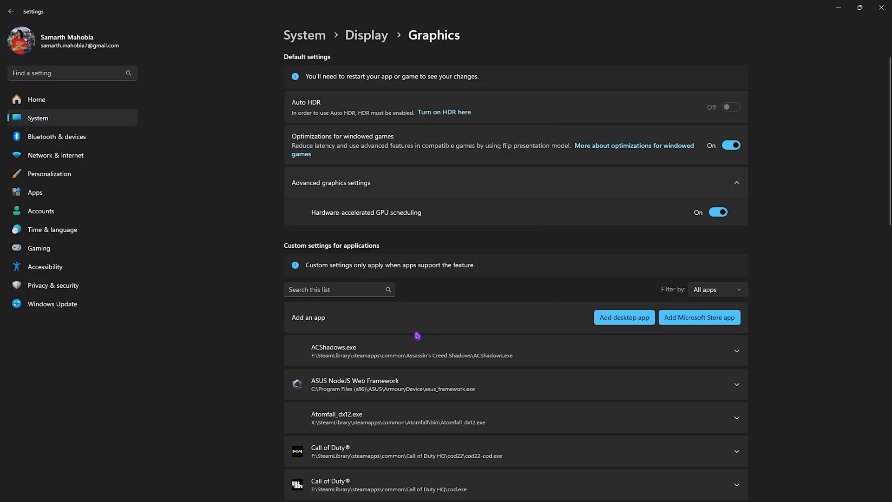
Step: Expand the GameLoop entry and show its GPU preference choices
scroll(down, 3)
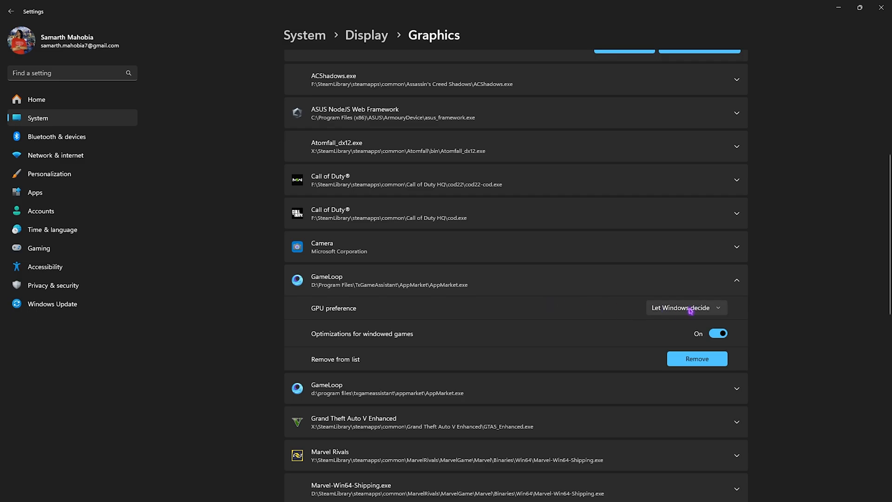
click(686, 307)
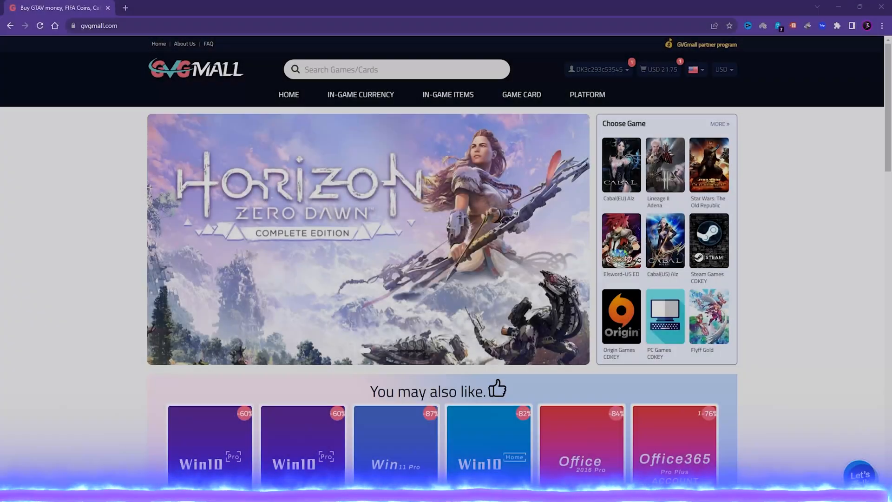
Step: Browse the GVGMall home page and reach the MS Win 11 Pro OEM KEY GLOBAL product at USD 32.23
scroll(down, 3)
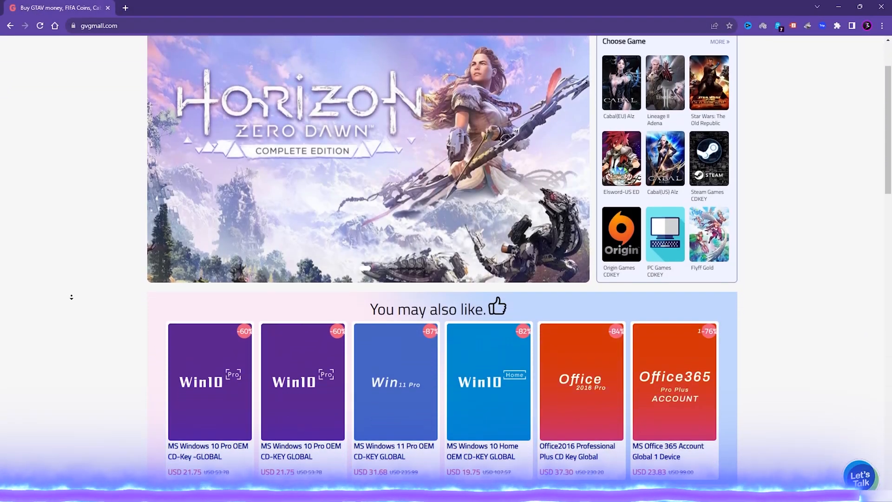
scroll(down, 3)
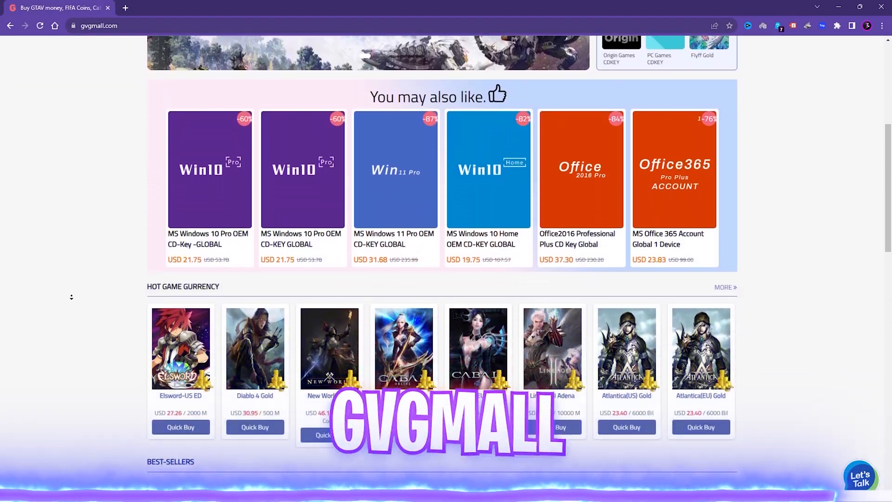
scroll(down, 3)
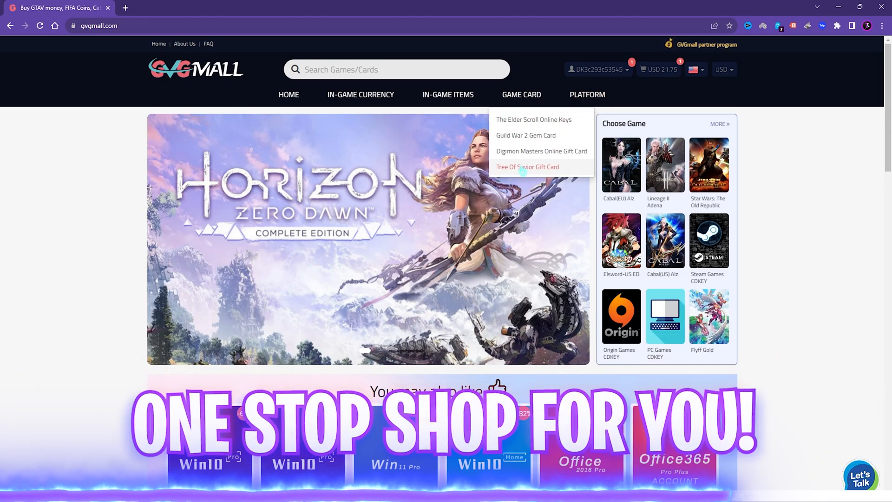
mouse_move(360, 95)
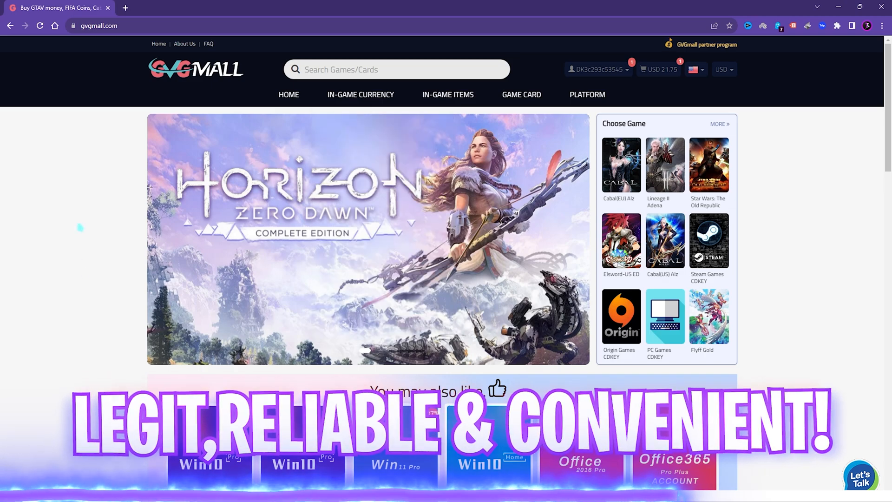
mouse_move(520, 95)
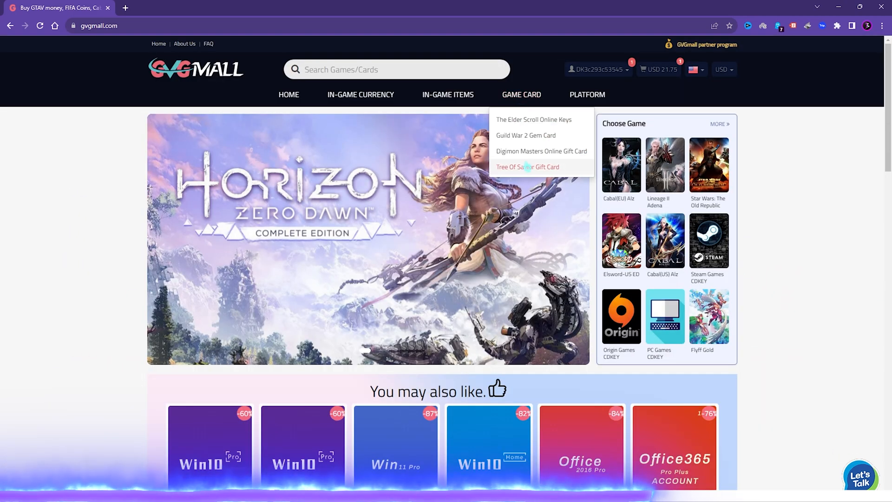
mouse_move(361, 95)
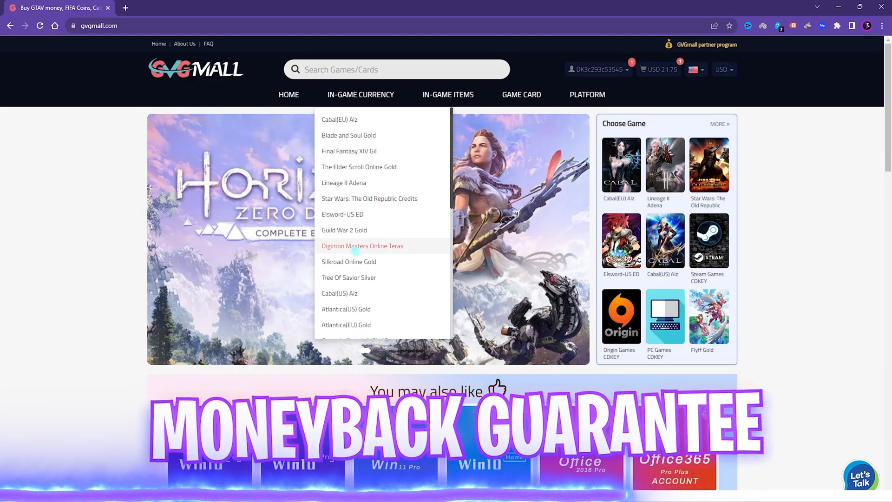
scroll(down, 3)
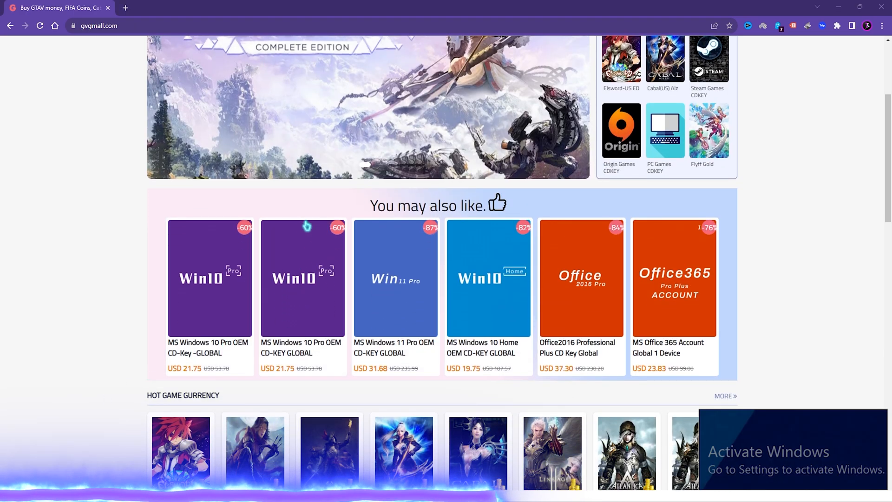
click(395, 278)
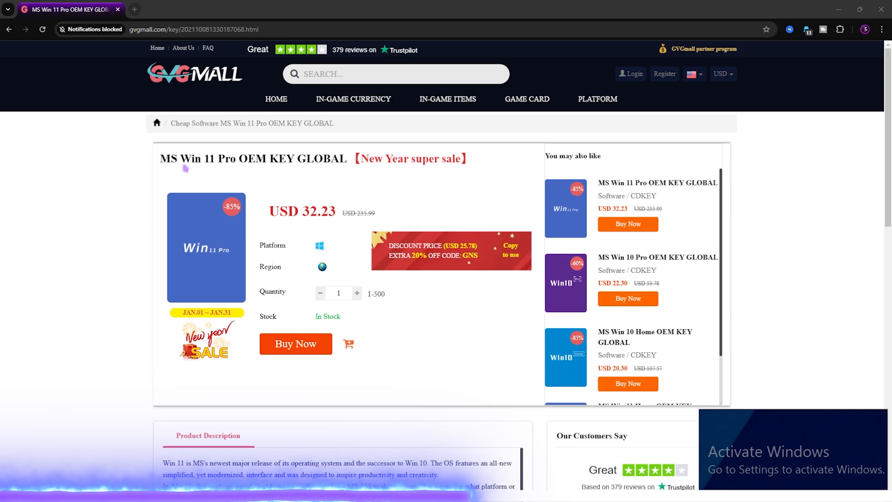
drag(160, 159, 350, 158)
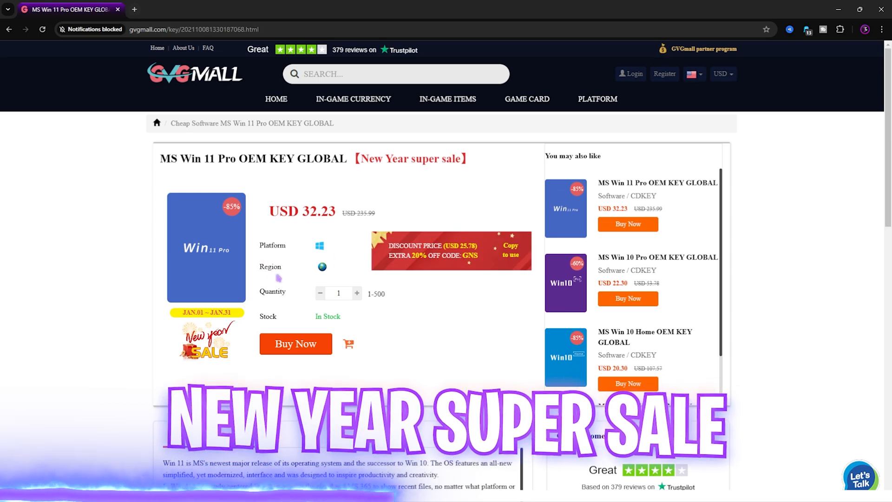
scroll(down, 3)
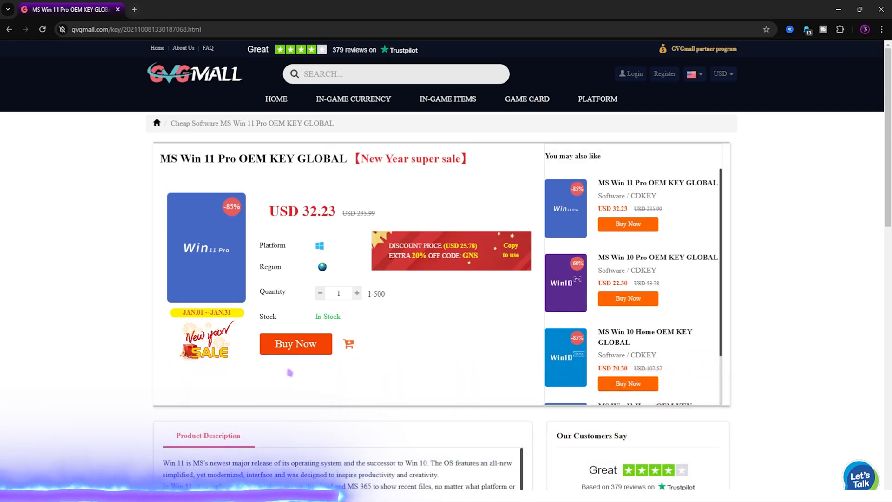
click(295, 344)
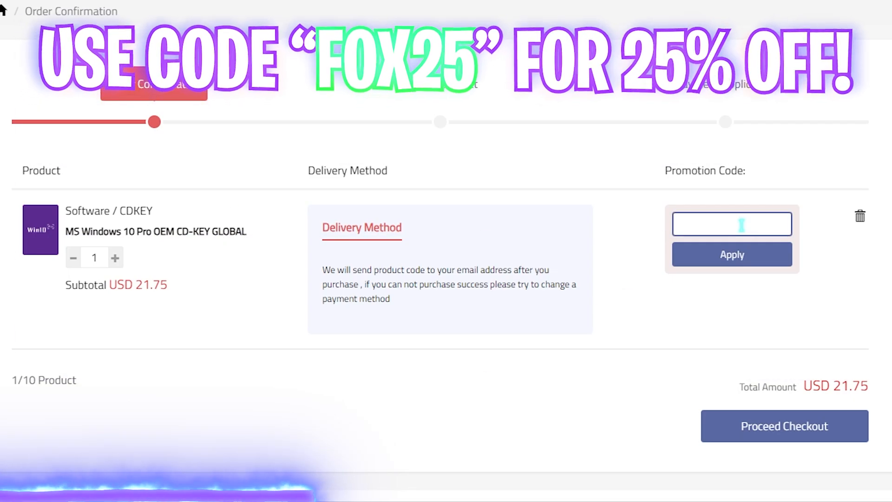
Step: Apply promo code FOX25, cutting the Windows 10 Pro key to USD 16.31, then show the desktop
text(FOX25)
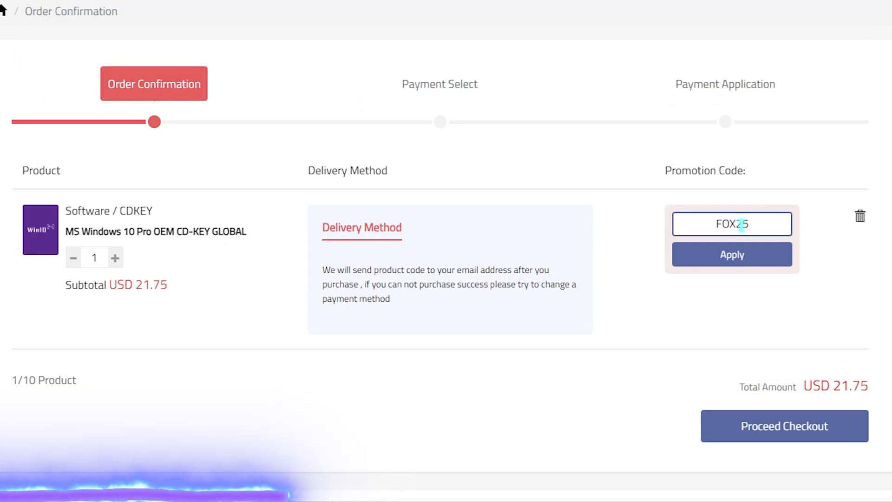
click(732, 254)
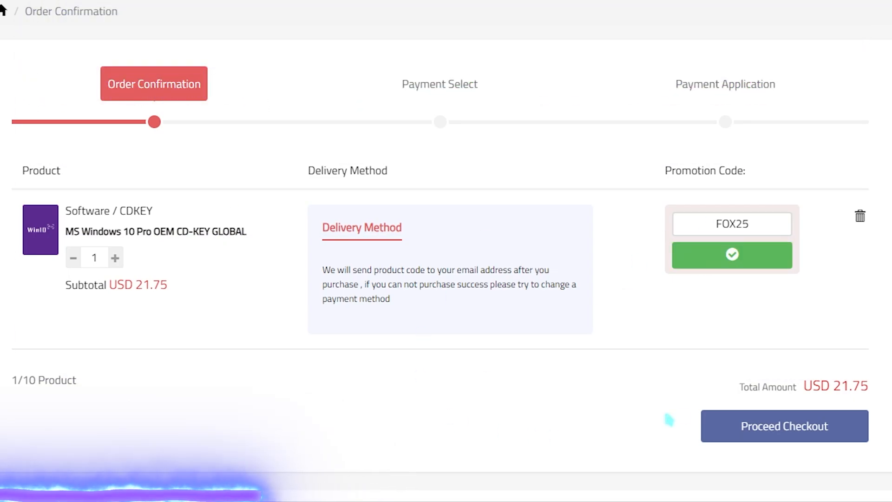
click(731, 254)
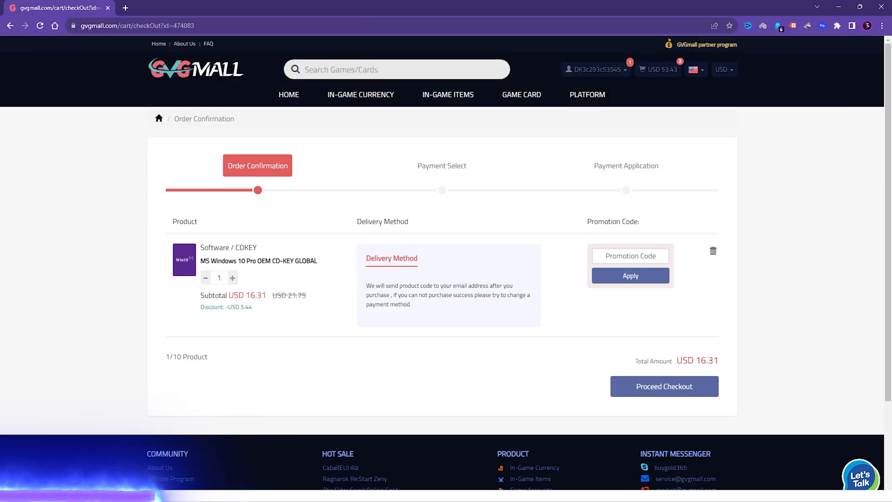
click(663, 386)
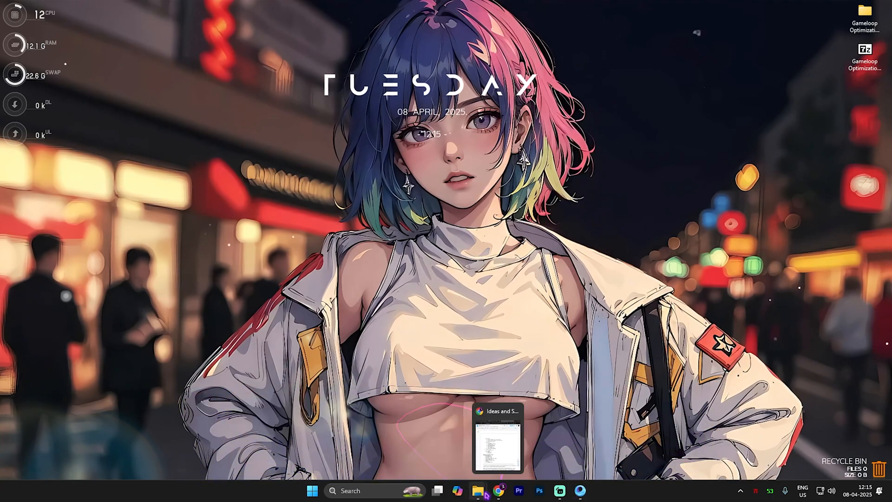
Step: From the AppMarket folder go up to TxGameAssistant and browse into the ui folder's AndroidEmulator files
click(477, 490)
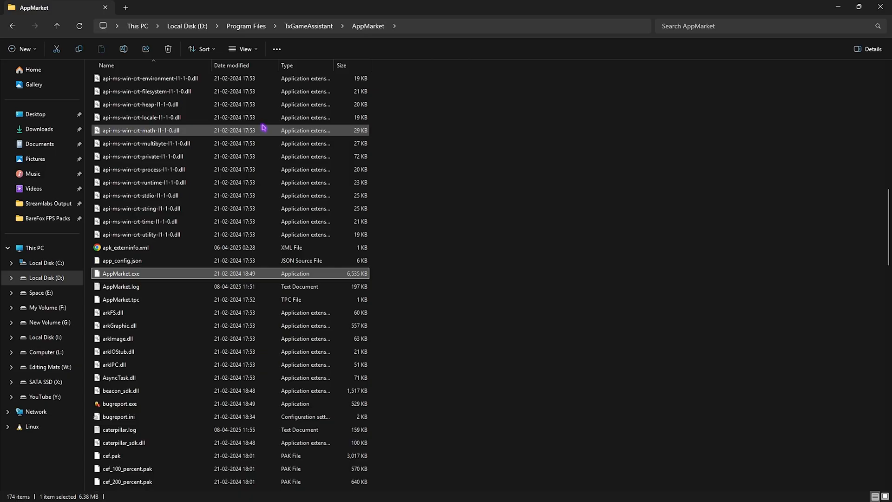
mouse_move(335, 209)
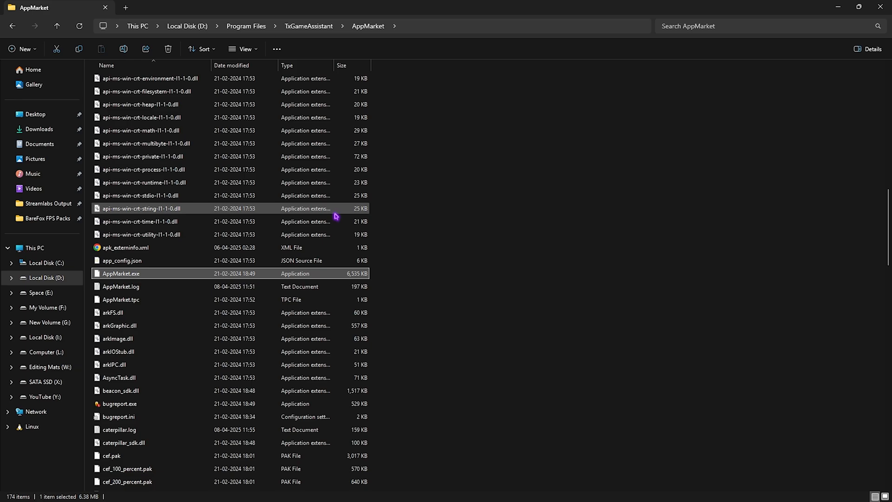
mouse_move(308, 26)
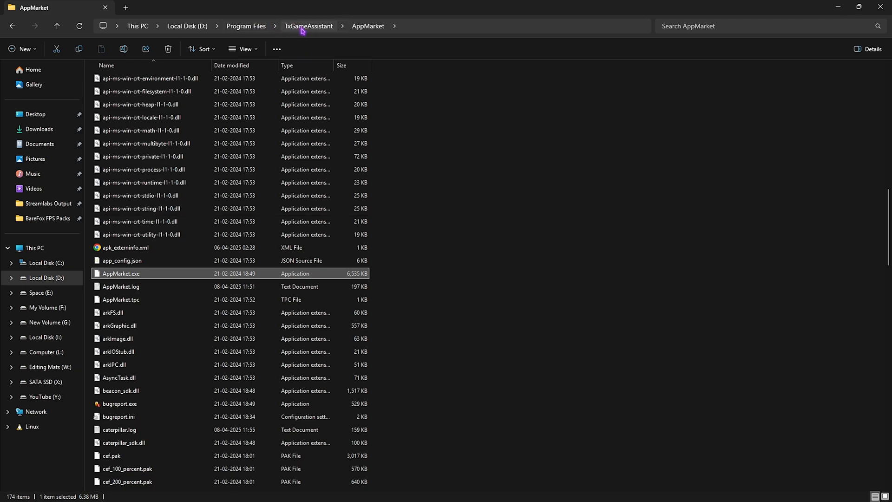
click(308, 26)
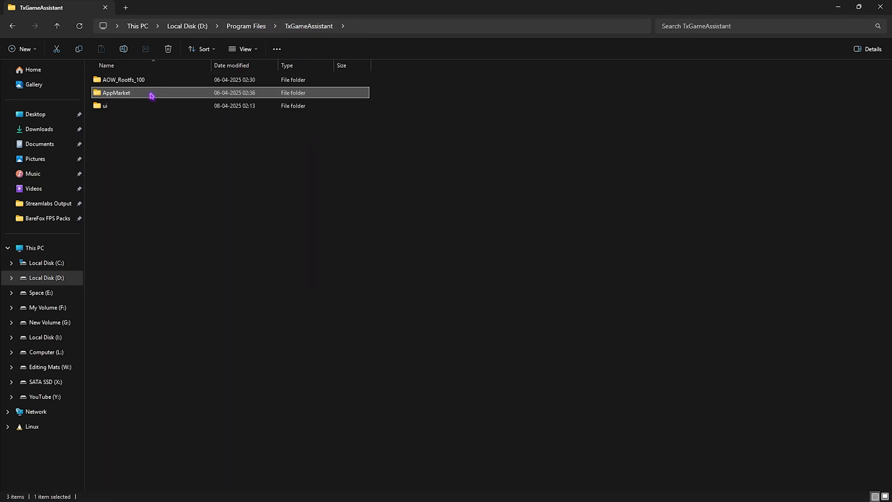
double_click(105, 106)
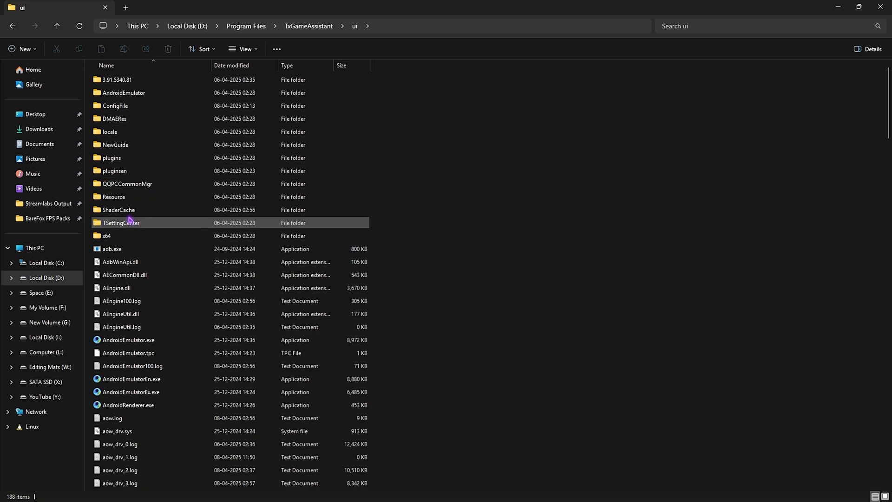
double_click(118, 209)
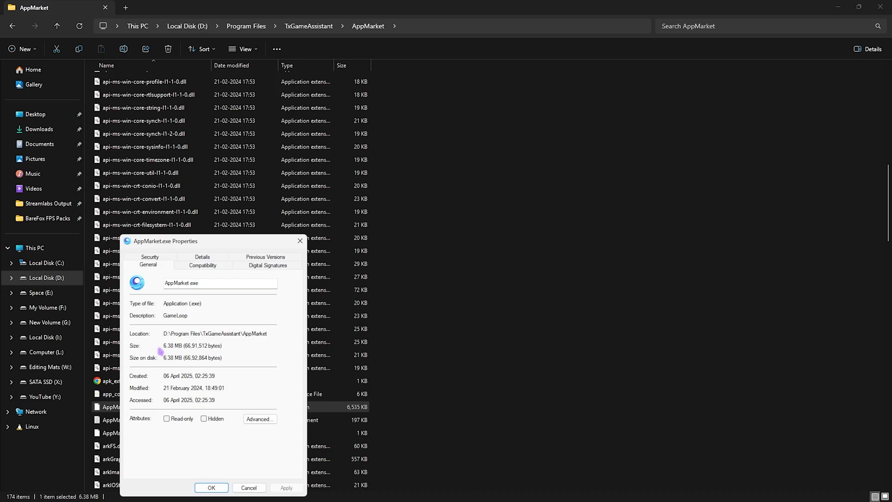
Step: In AppMarket.exe Compatibility, disable fullscreen optimizations and override high DPI scaling by Application
click(201, 264)
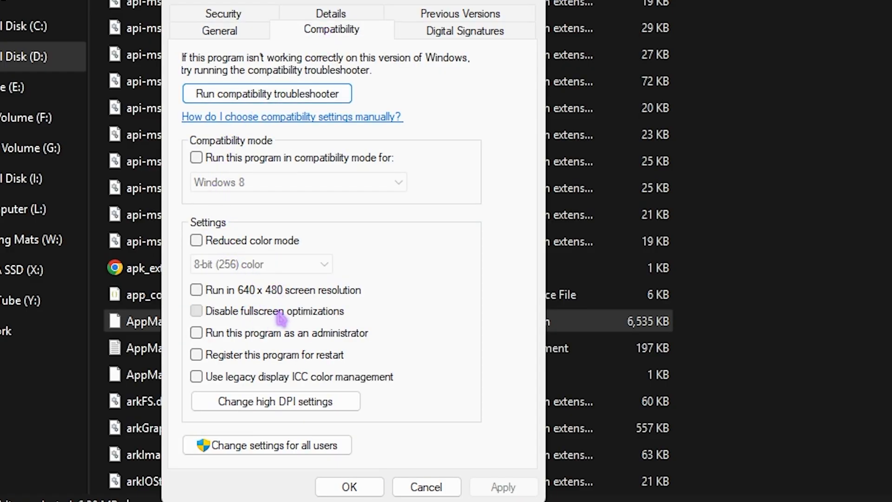
click(196, 310)
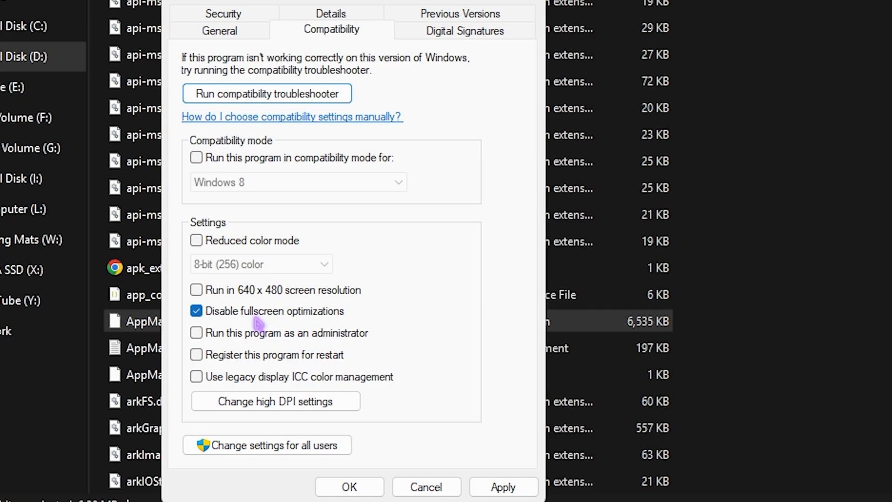
click(275, 401)
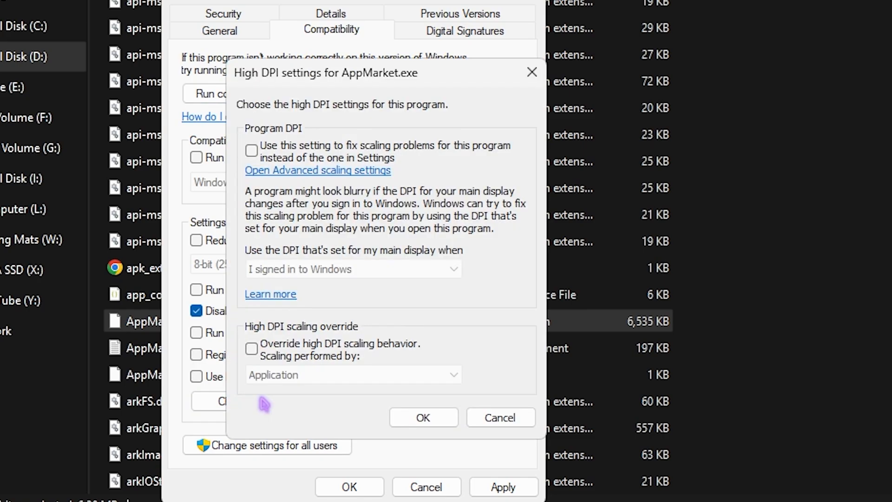
click(252, 348)
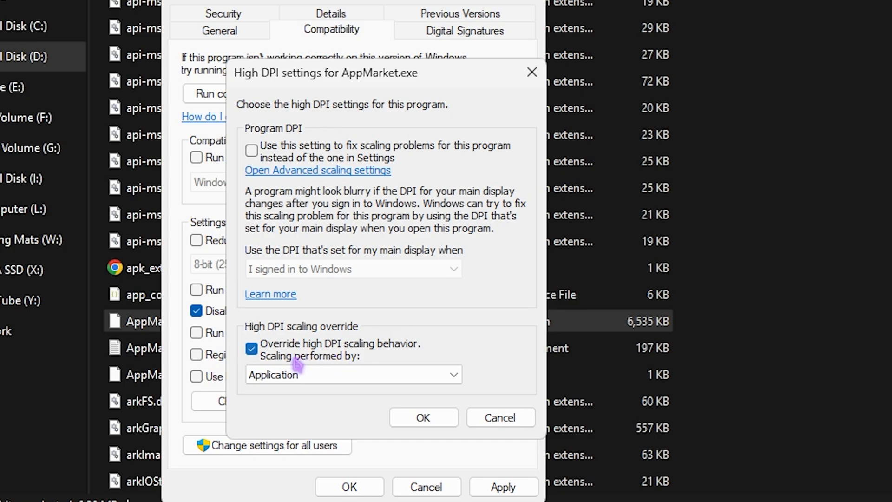
click(423, 417)
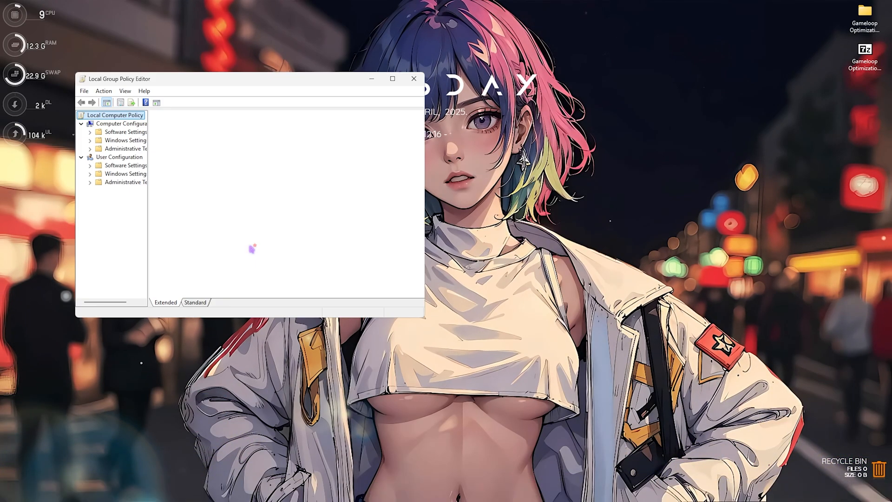
Step: Under App Privacy, enable Let Windows apps run in the background with Force Deny for all apps
click(392, 78)
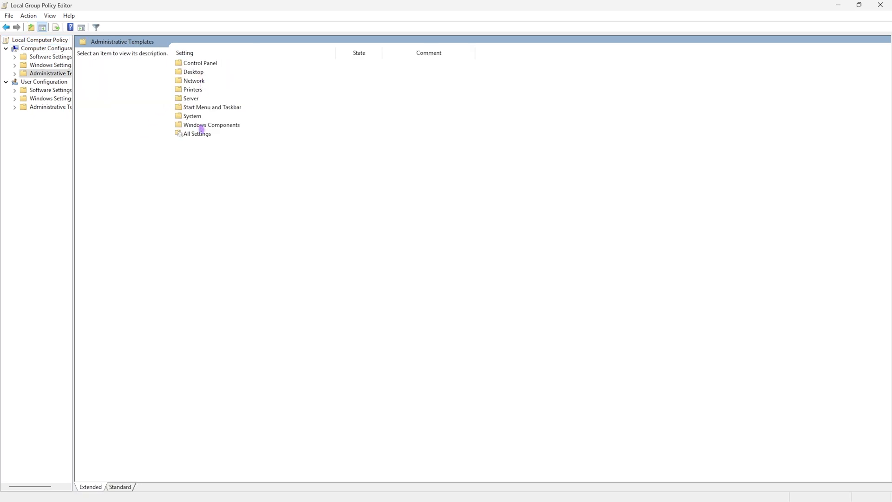
double_click(211, 124)
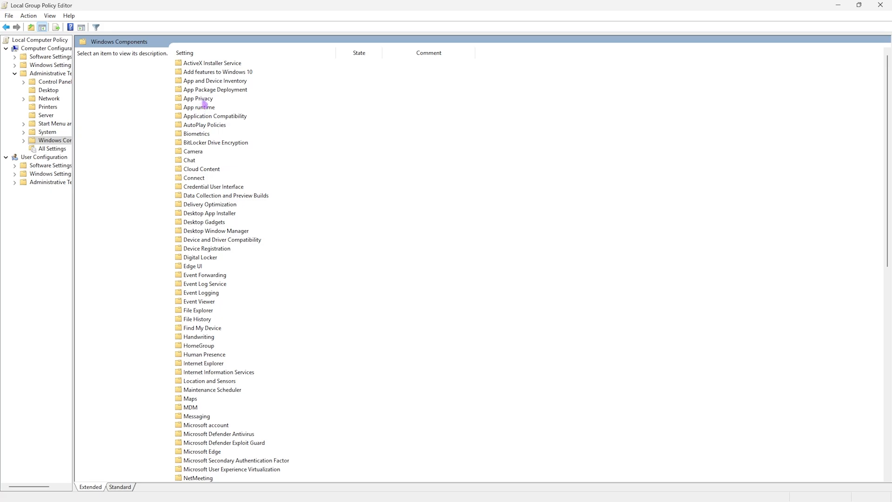
double_click(197, 98)
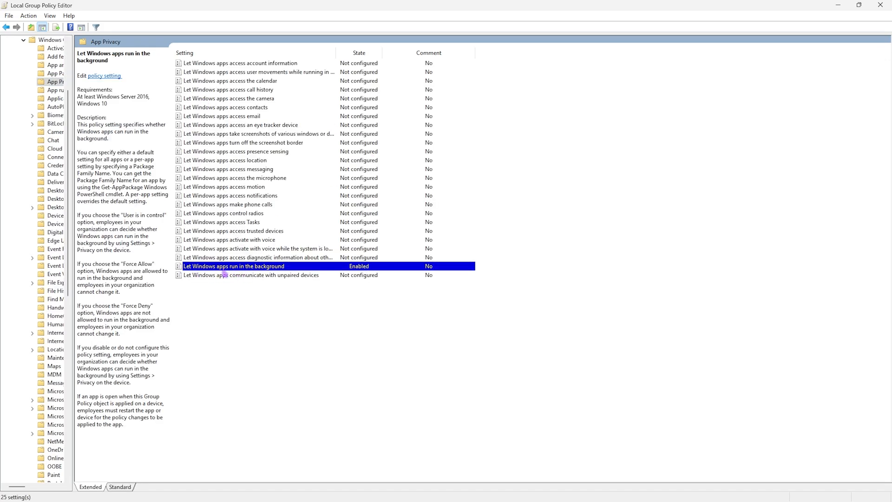
double_click(234, 266)
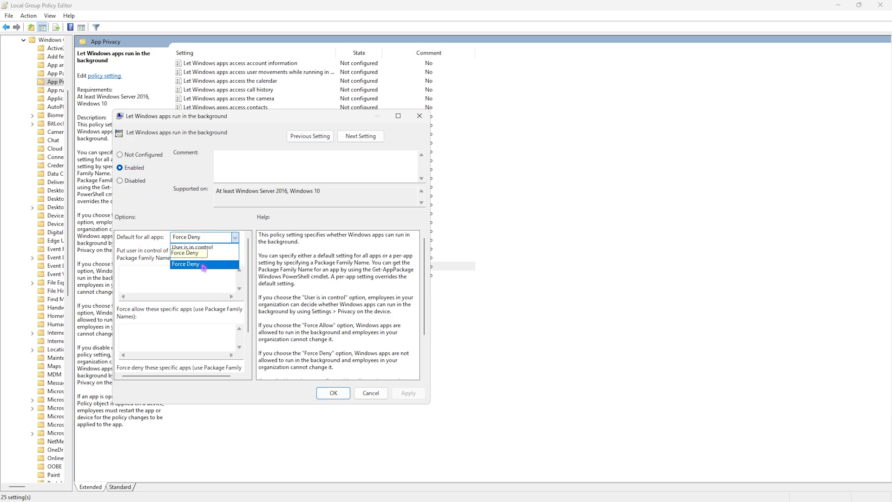
click(185, 263)
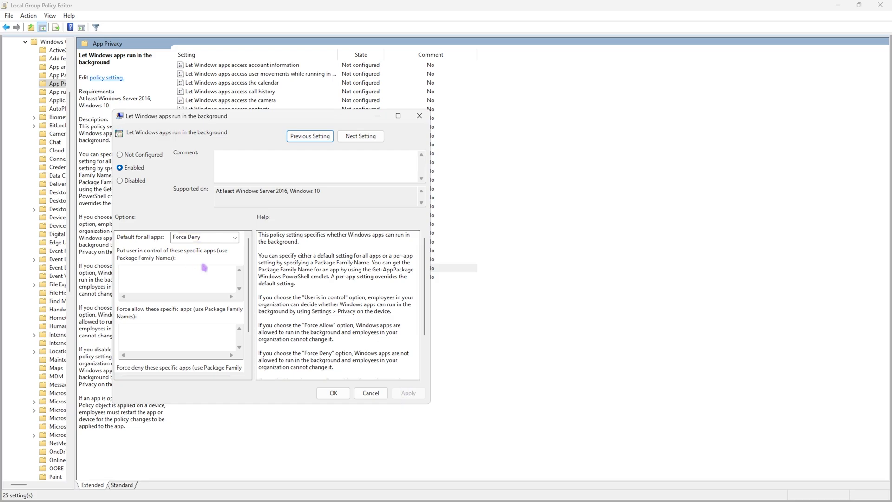
click(333, 393)
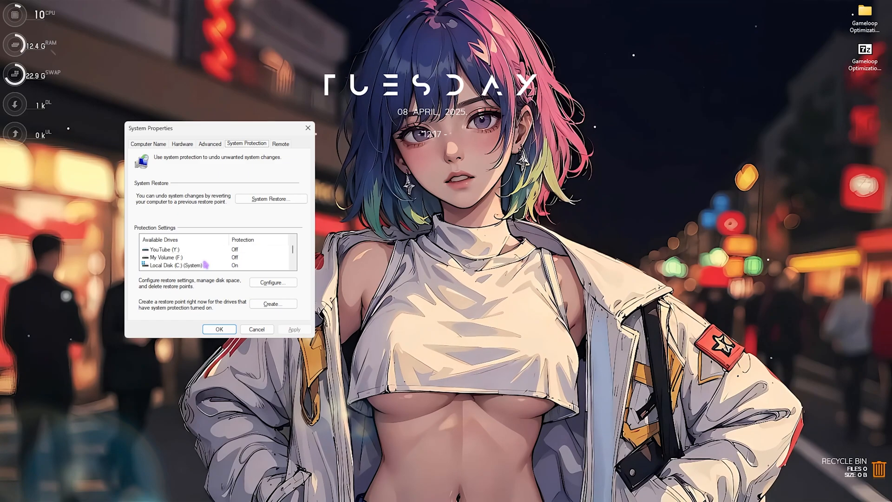
Step: Create a restore point for Local Disk (C:) on the System Protection tab and dismiss the success message
click(182, 264)
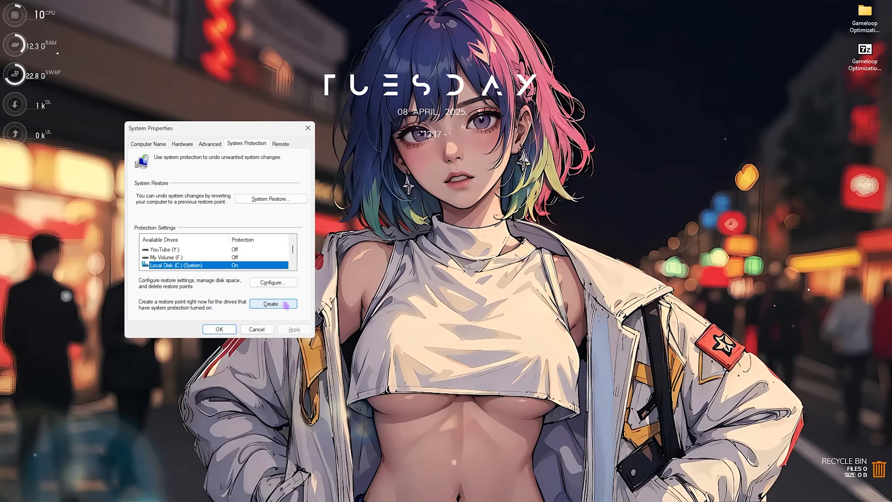
click(273, 303)
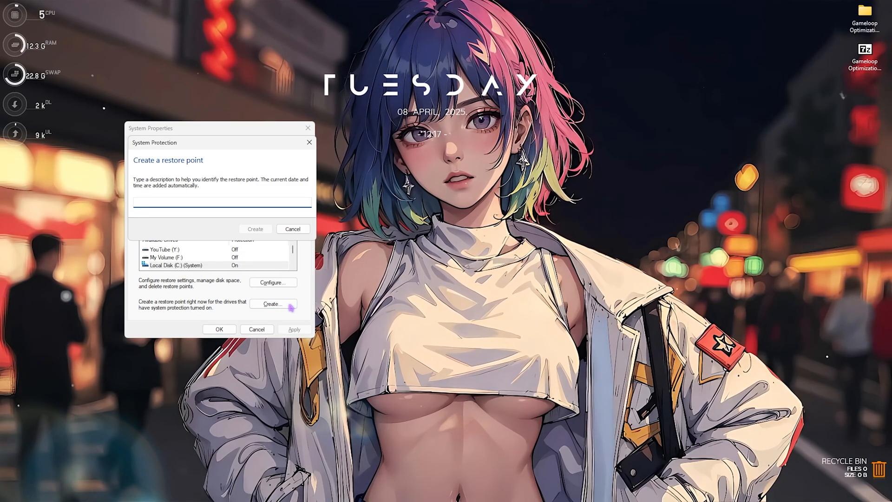
click(255, 229)
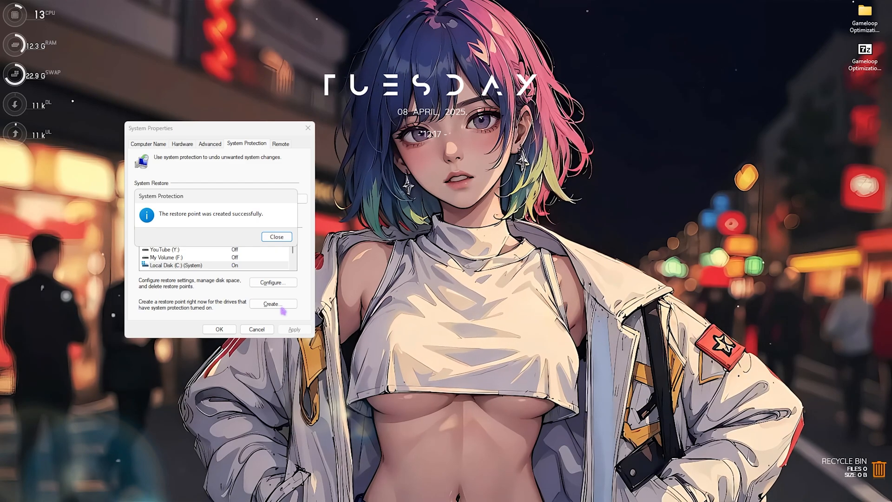
click(276, 237)
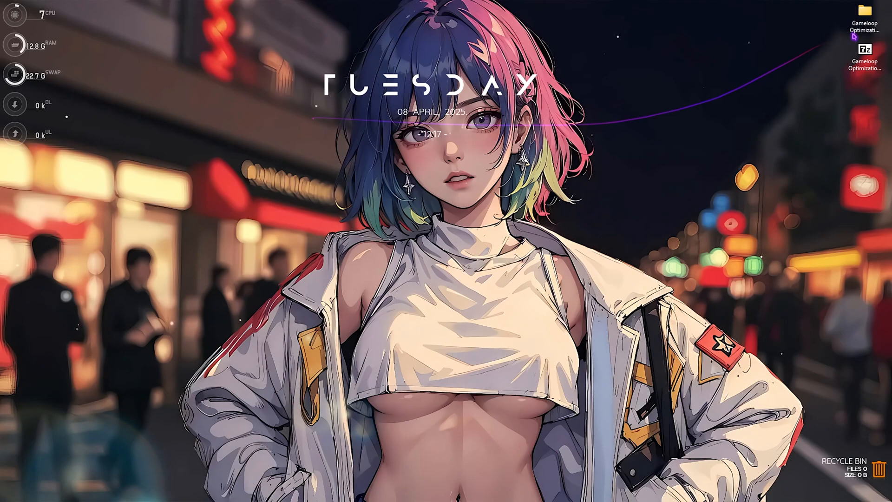
Step: Browse into '1- CPU Priority' and its INTEL subfolder within the Gameloop Optimization Pack 2025
double_click(859, 18)
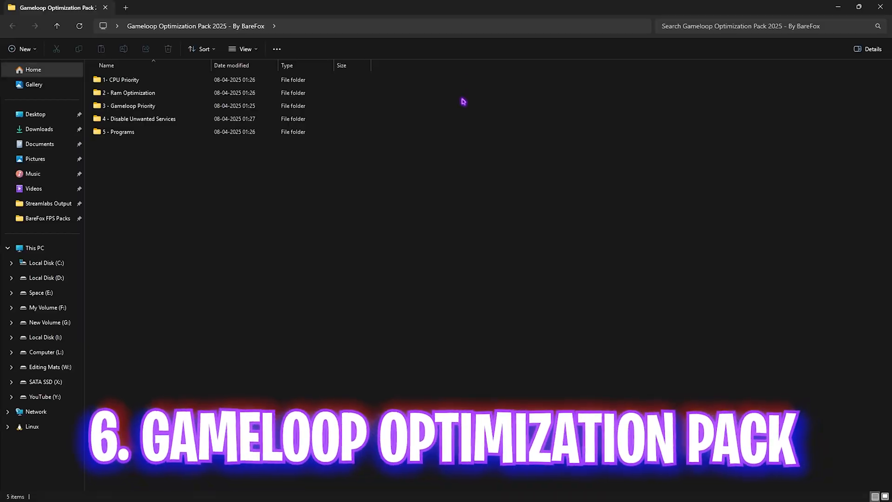
click(137, 92)
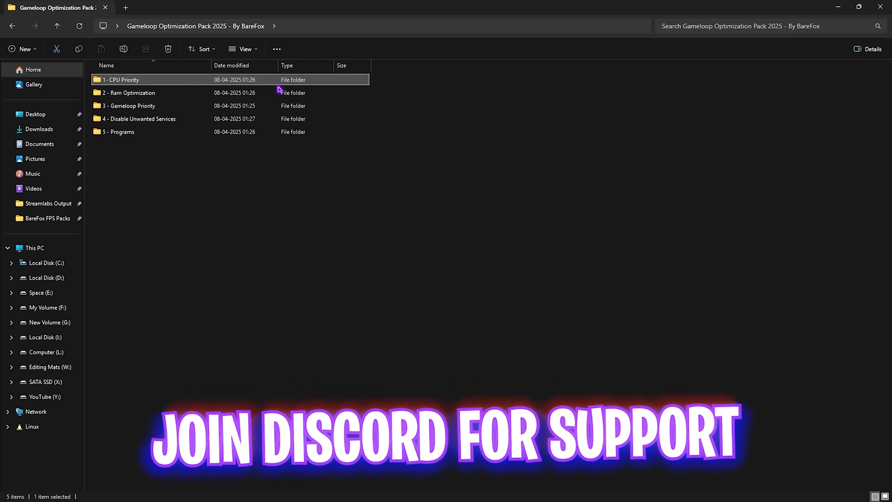
double_click(119, 80)
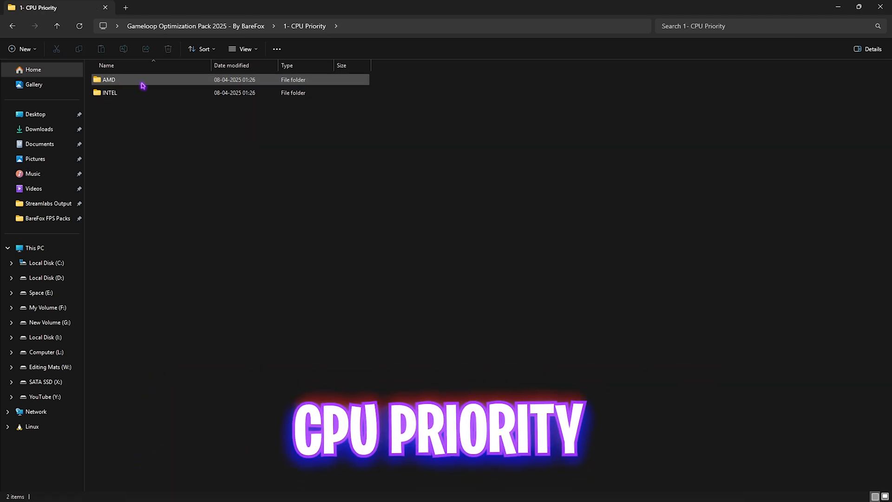
click(107, 80)
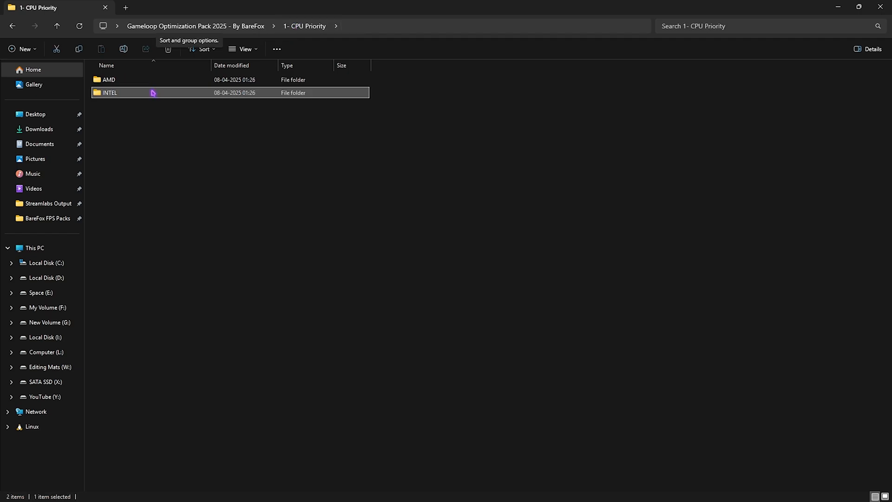
double_click(107, 92)
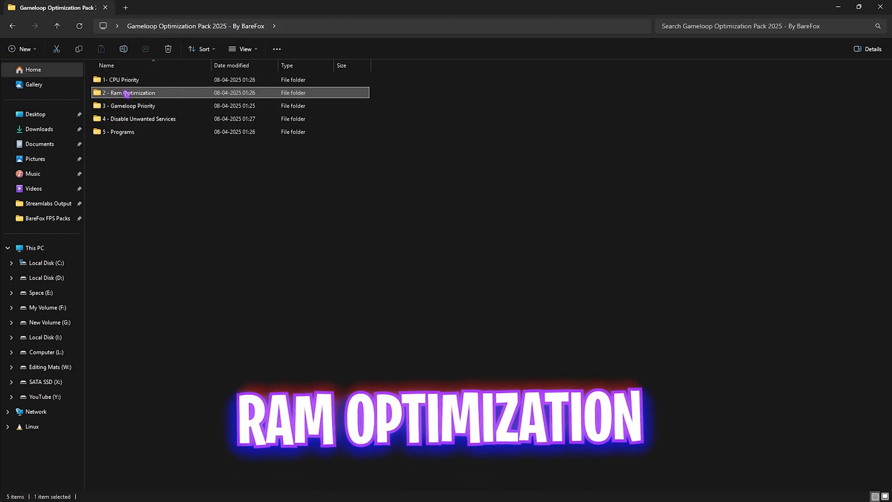
Step: Apply the 32GB Ram.reg tweak from the '2 - Ram Optimization' folder
double_click(131, 92)
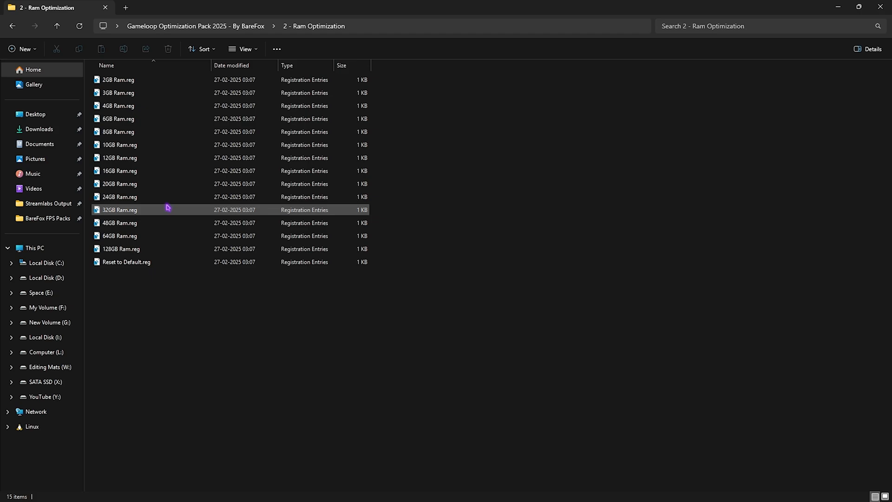
mouse_move(120, 209)
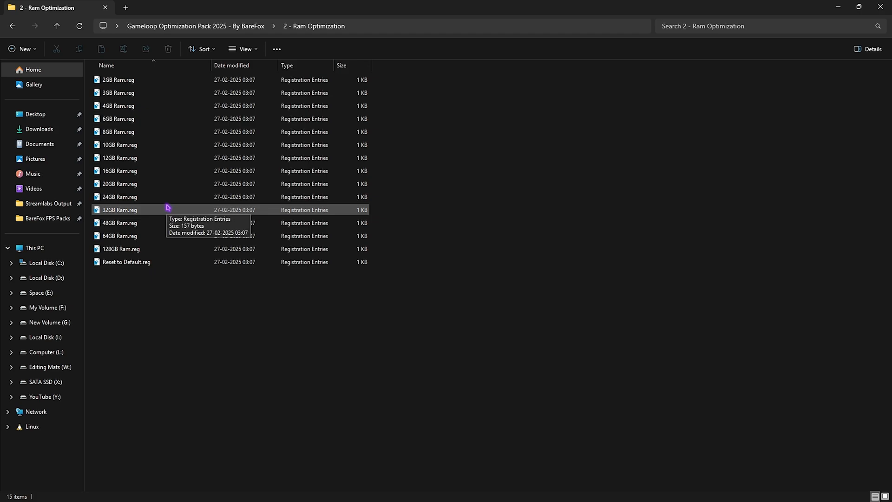
mouse_move(131, 210)
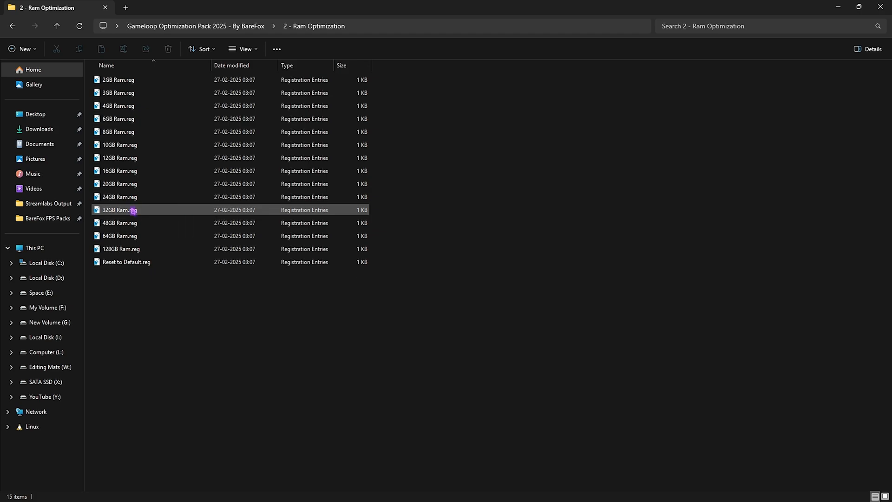
click(118, 210)
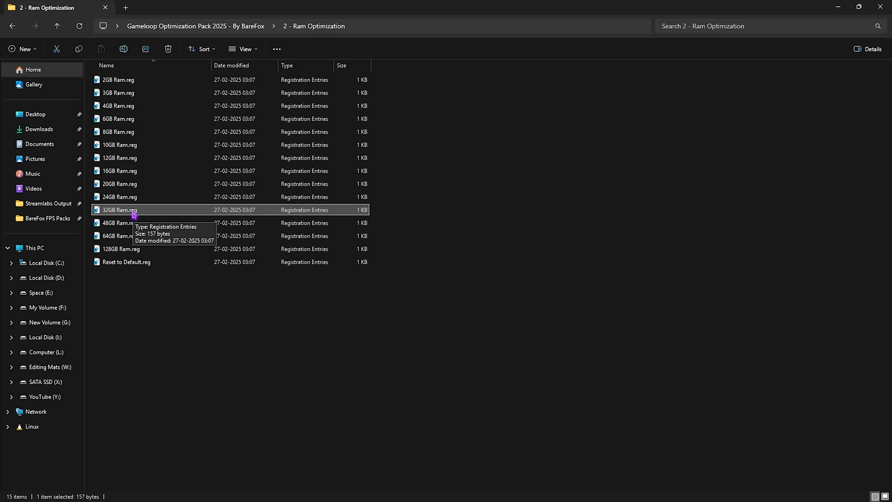
key(Ctrl+A)
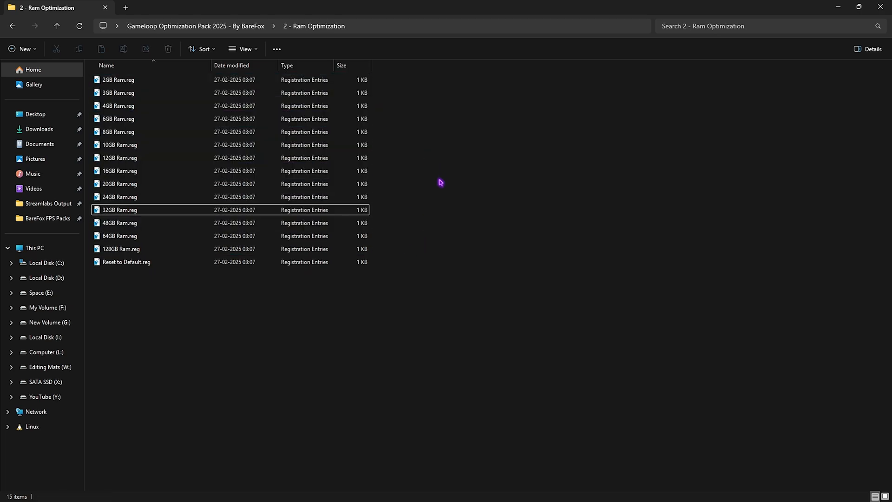
click(311, 490)
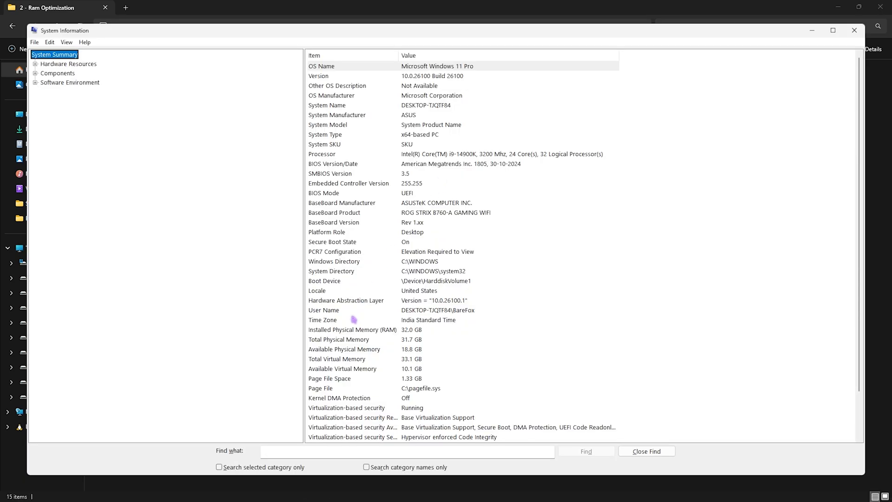
Step: Confirm 32.0 GB installed memory in System Information, then move on to '3 - Gameloop Priority'
click(353, 329)
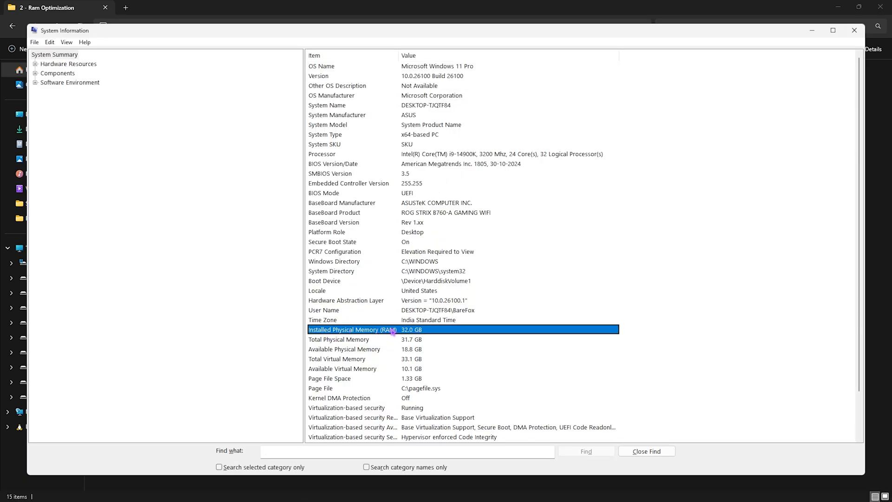
click(853, 29)
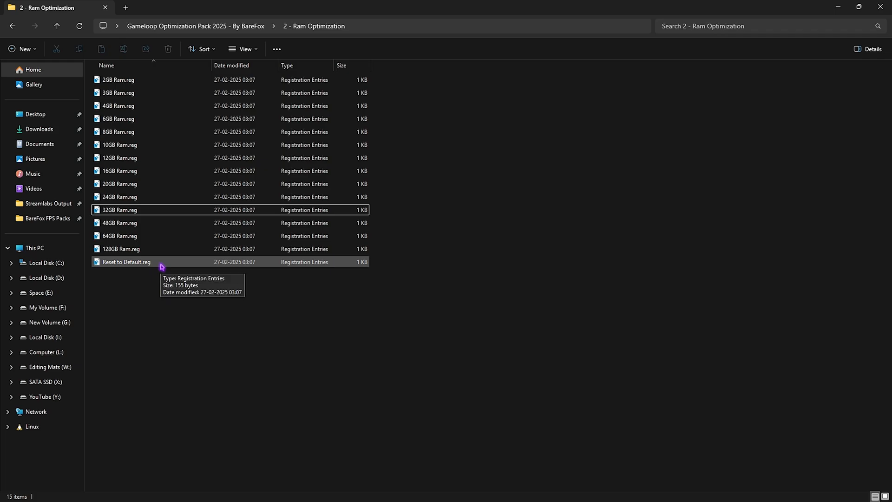
click(126, 262)
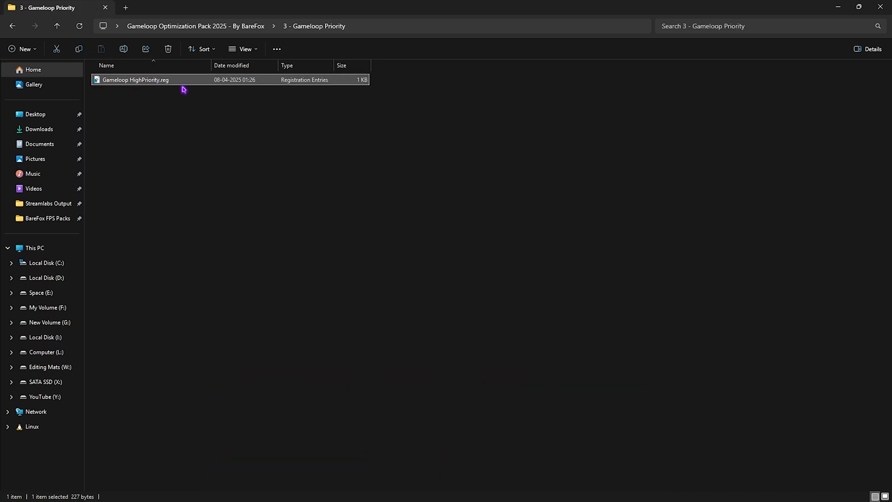
Step: Review Gameloop HighPriority.reg, the Win32PrioritySeperation tweak and the Revert Registries folder
right_click(136, 79)
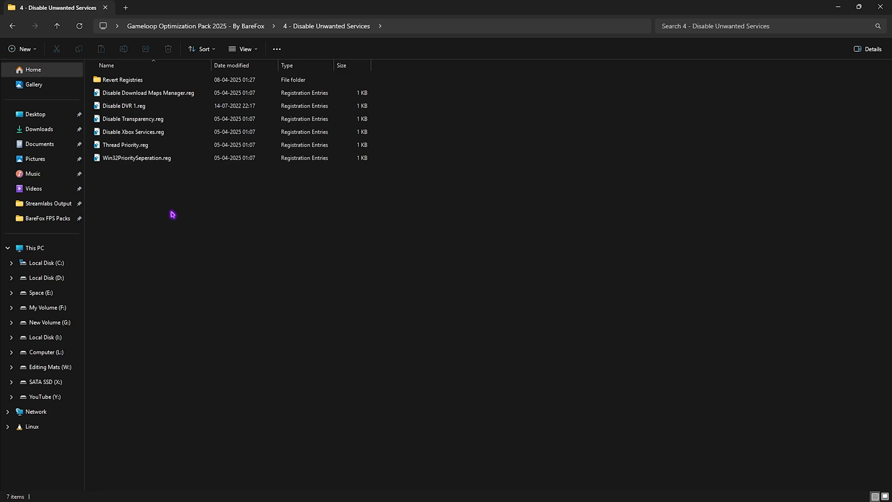
click(137, 158)
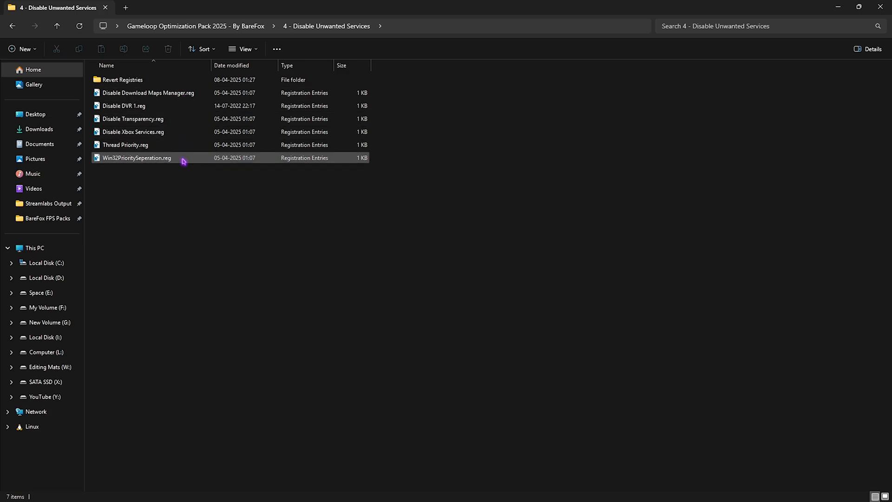
mouse_move(136, 158)
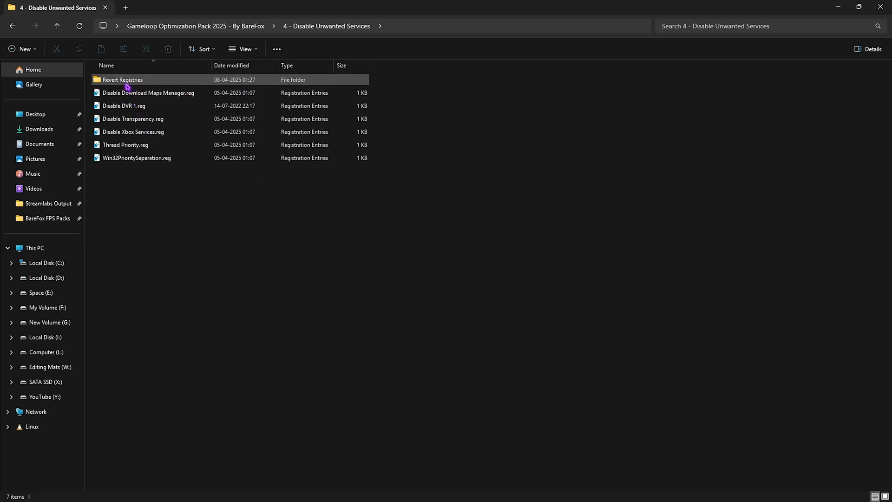
double_click(122, 80)
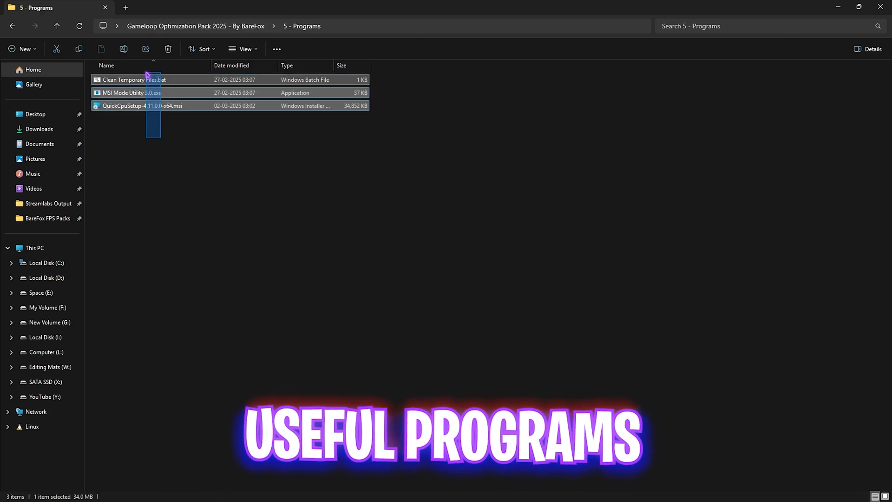
Step: Run Clean Temporary Files.bat from '5 - Programs', deleting all temporary files, and close its console
click(142, 131)
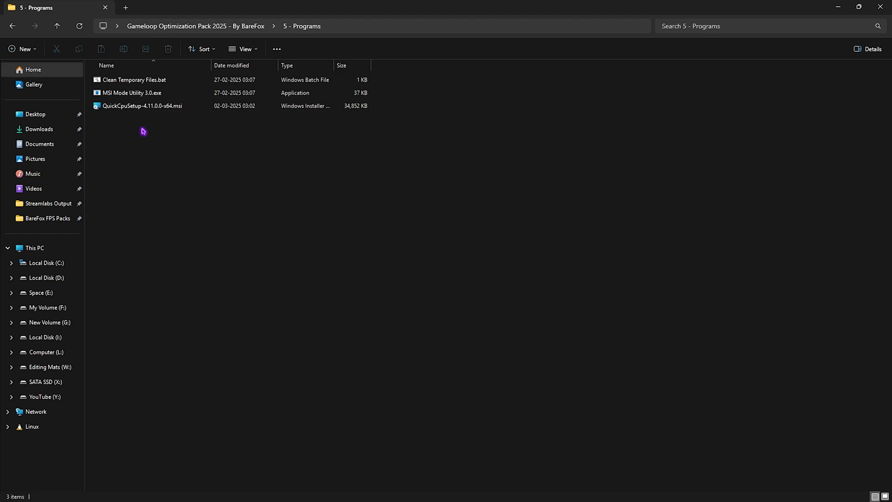
click(134, 80)
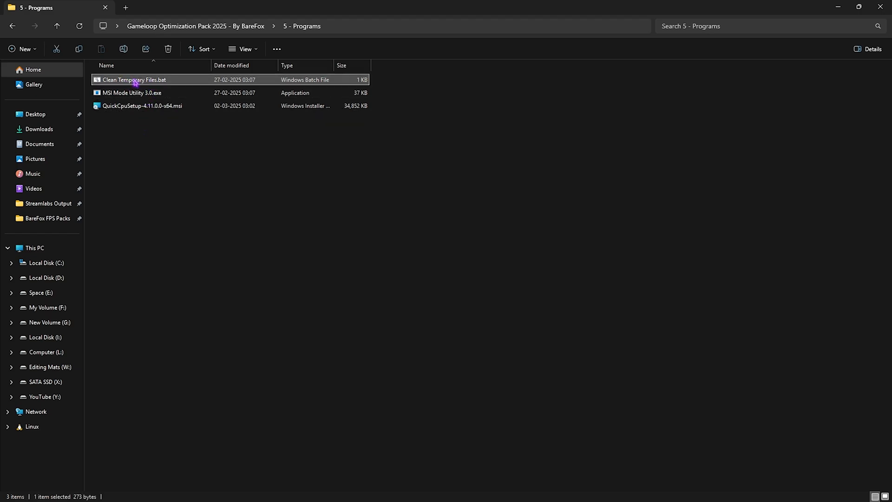
right_click(135, 80)
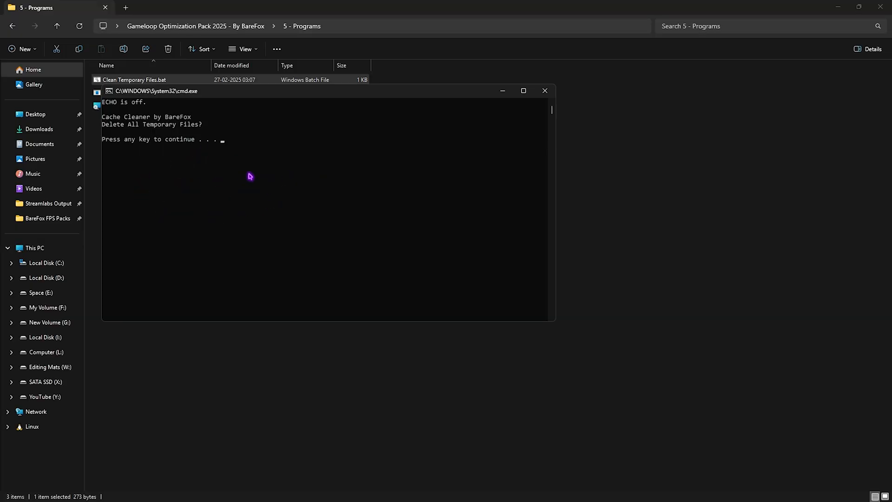
key(enter)
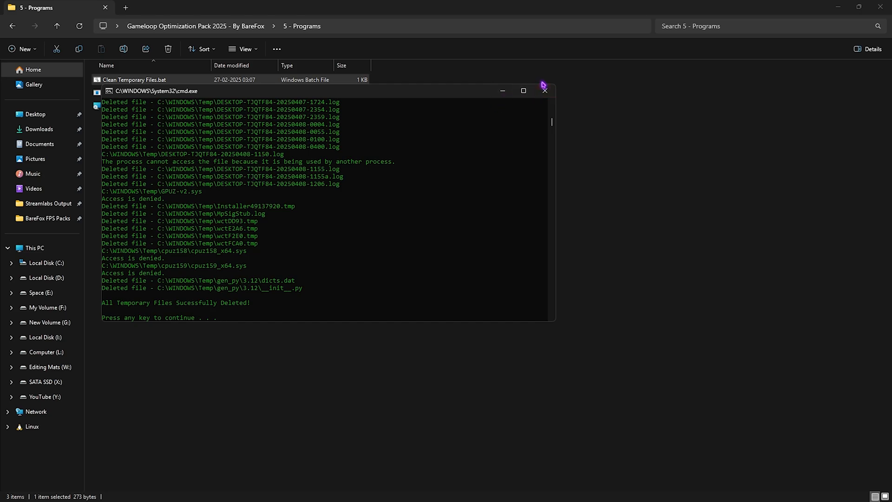
click(543, 90)
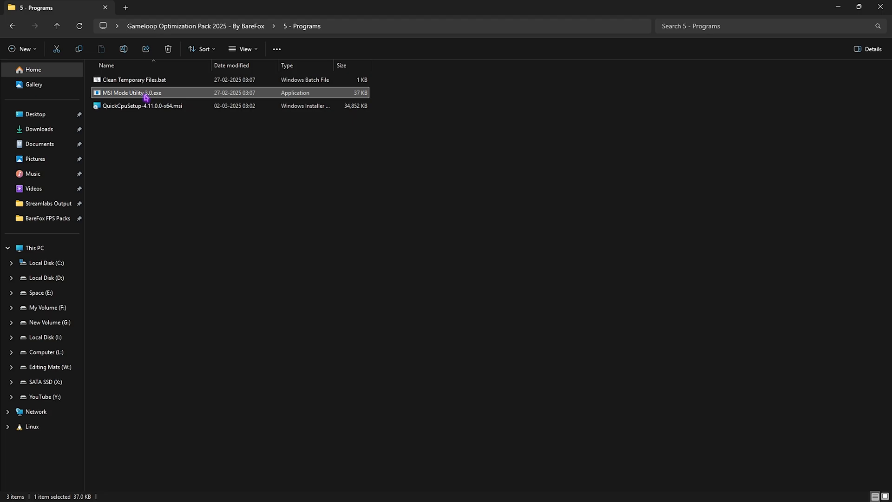
right_click(145, 93)
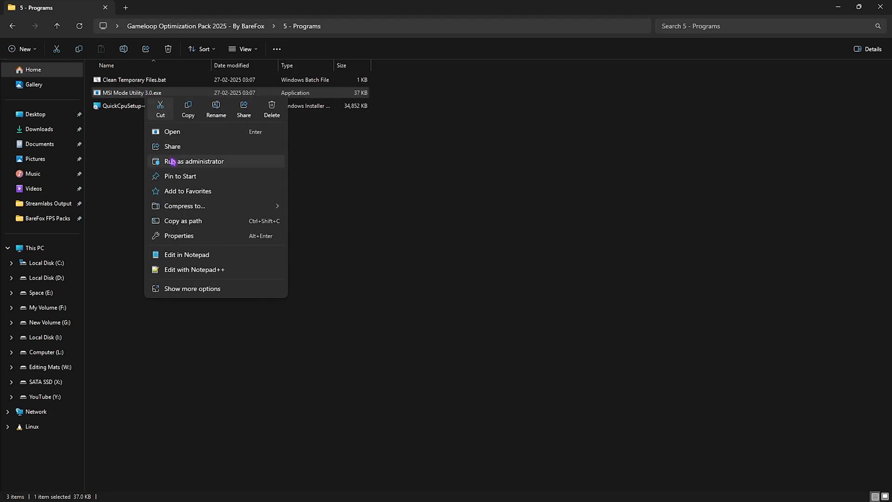
click(195, 161)
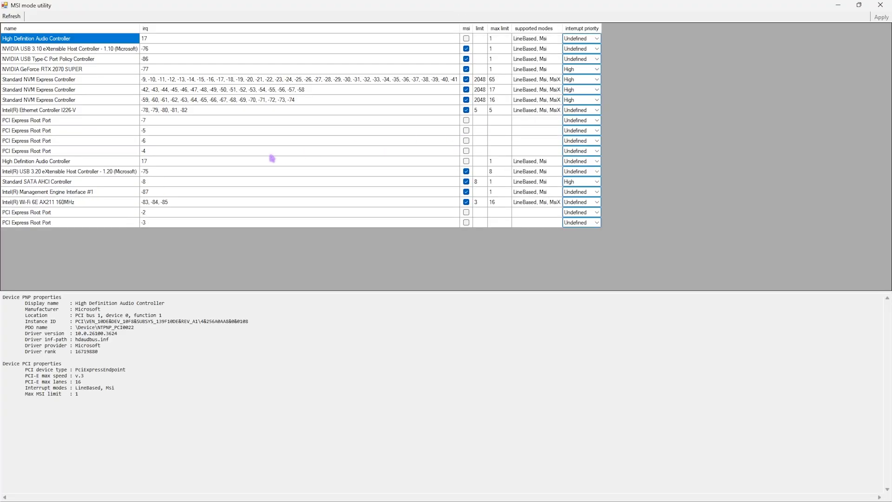
click(42, 69)
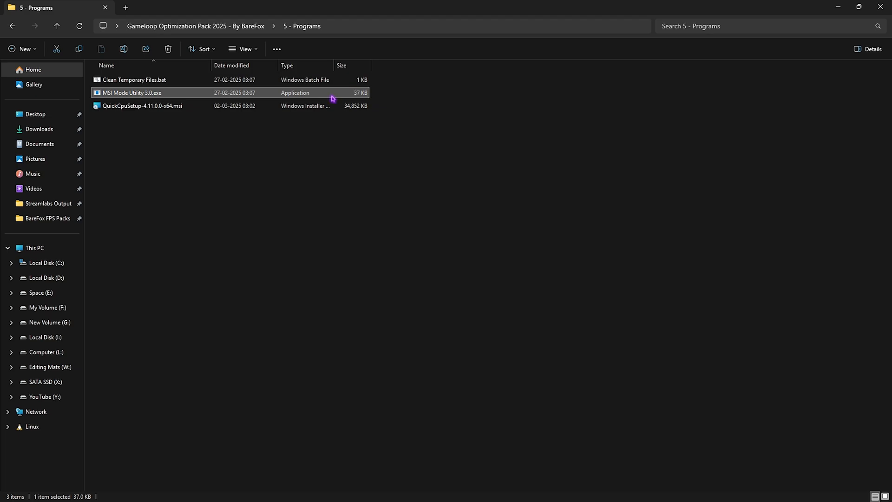
Step: Set Quick CPU's power plan to High performance and apply it successfully
click(142, 106)
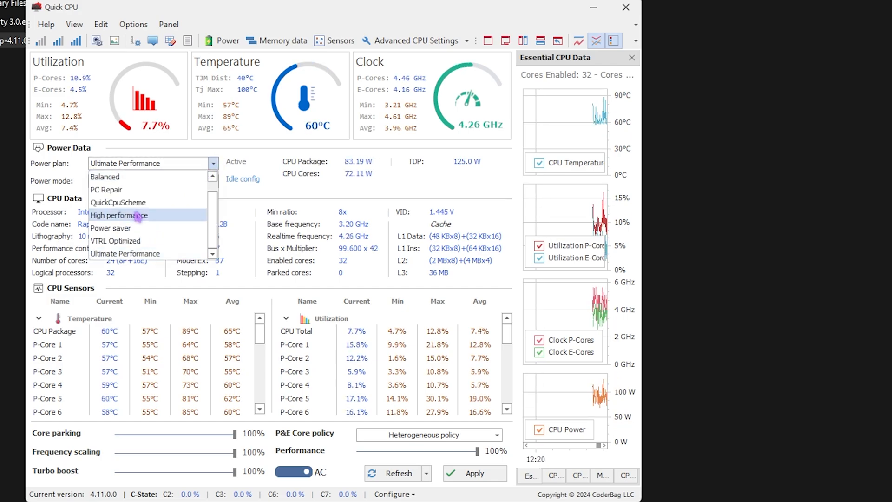
click(120, 215)
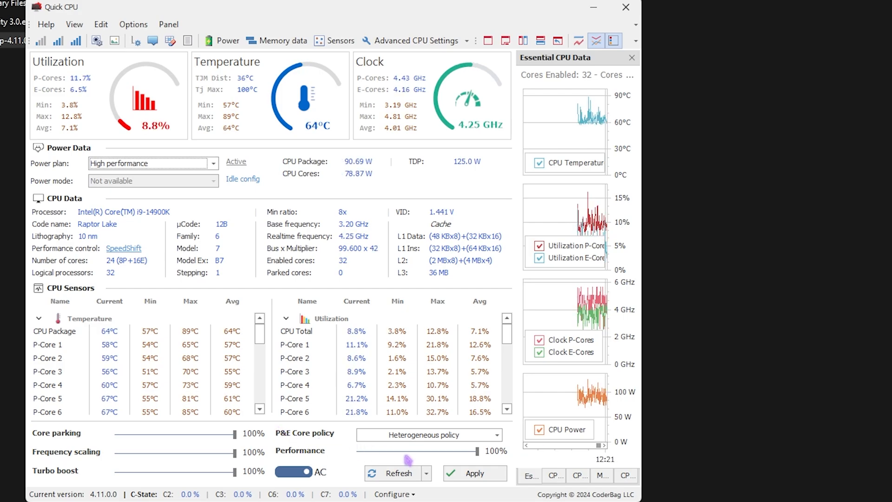
click(473, 473)
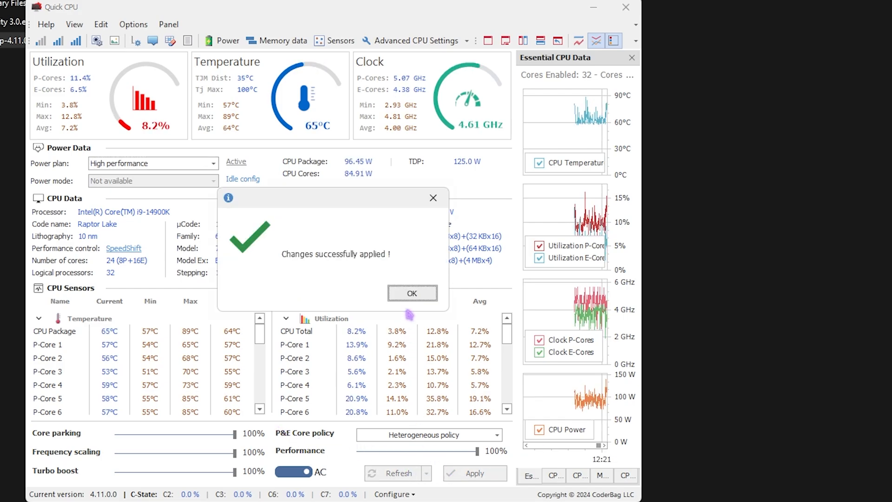
click(412, 293)
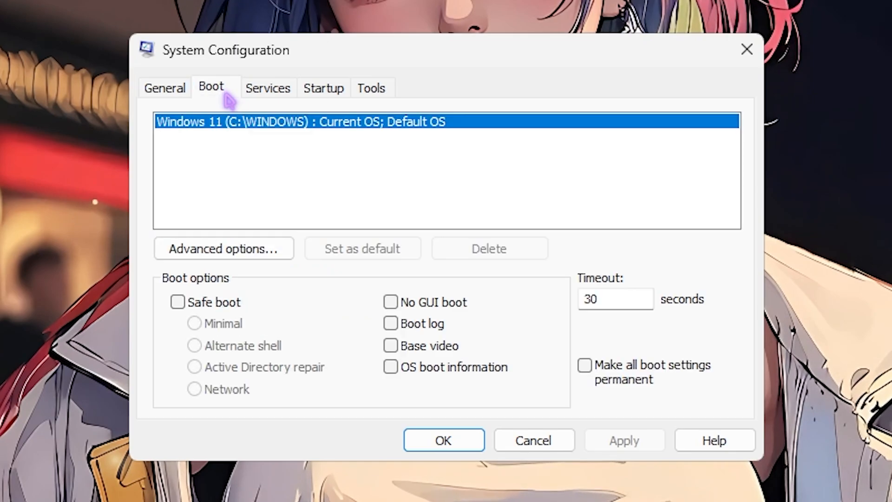
Step: Enable Number of processors in advanced boot options and keep it at 32
click(223, 248)
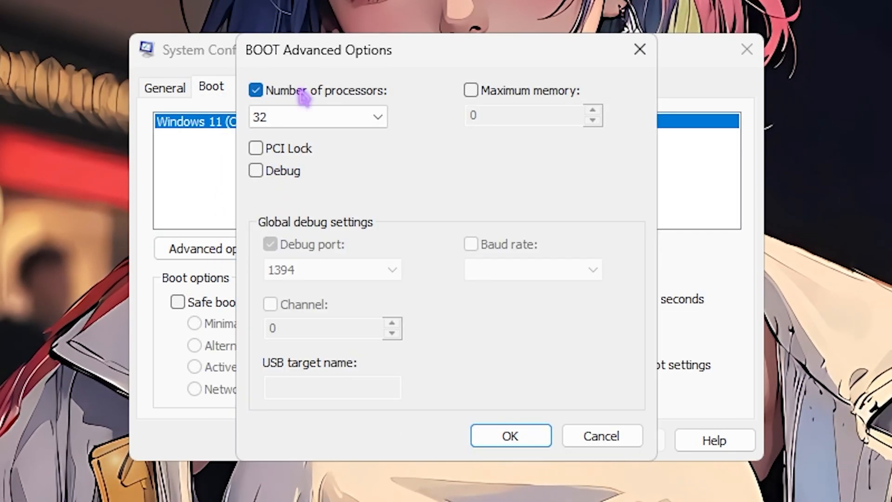
click(378, 117)
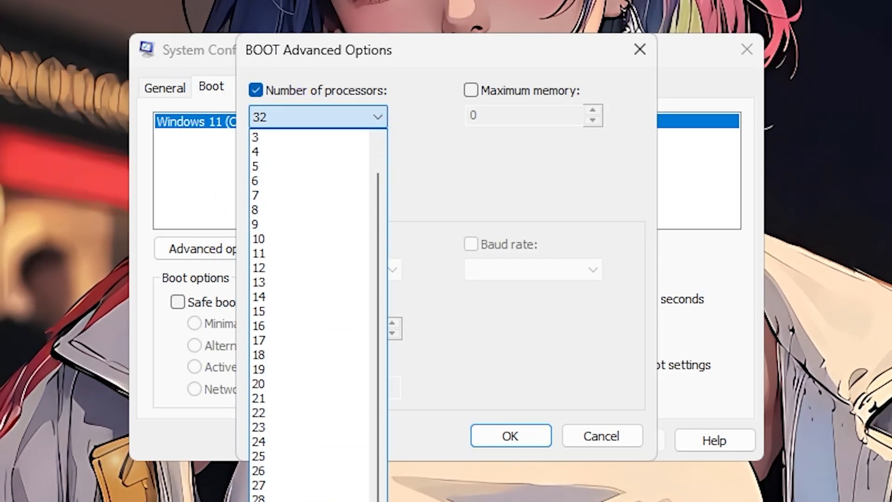
click(510, 435)
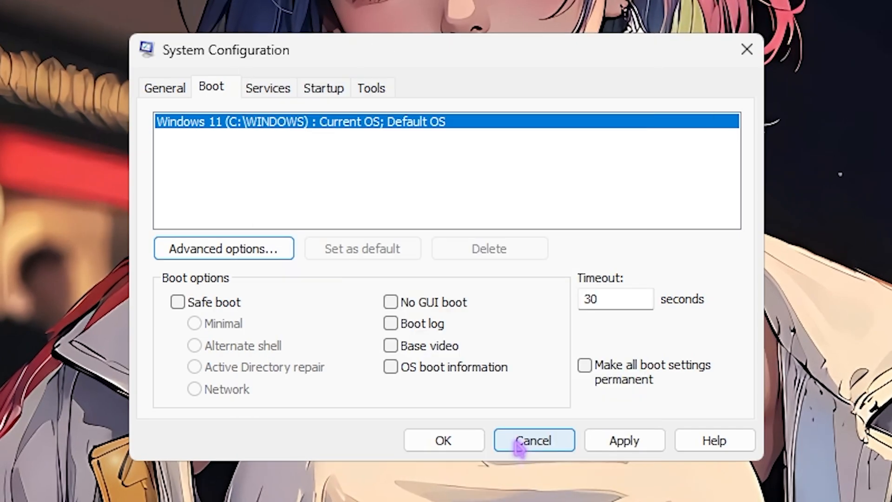
Step: Review the Services list and apply the System Configuration changes
click(267, 87)
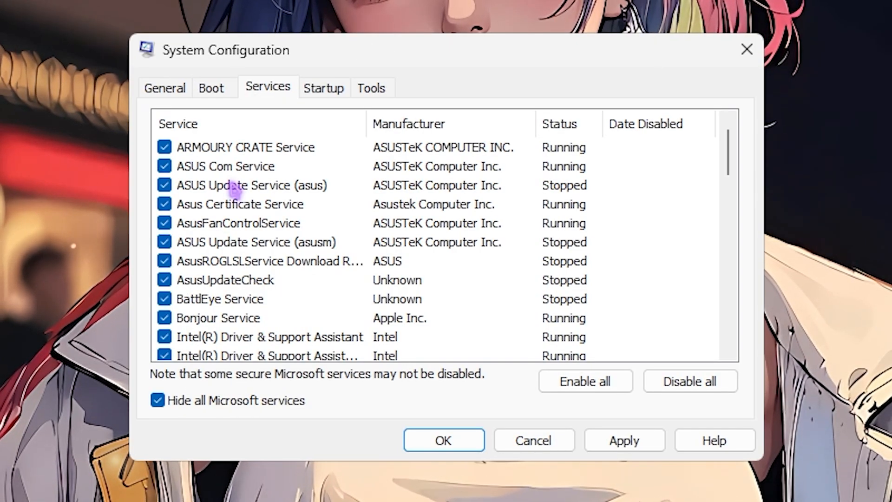
scroll(down, 3)
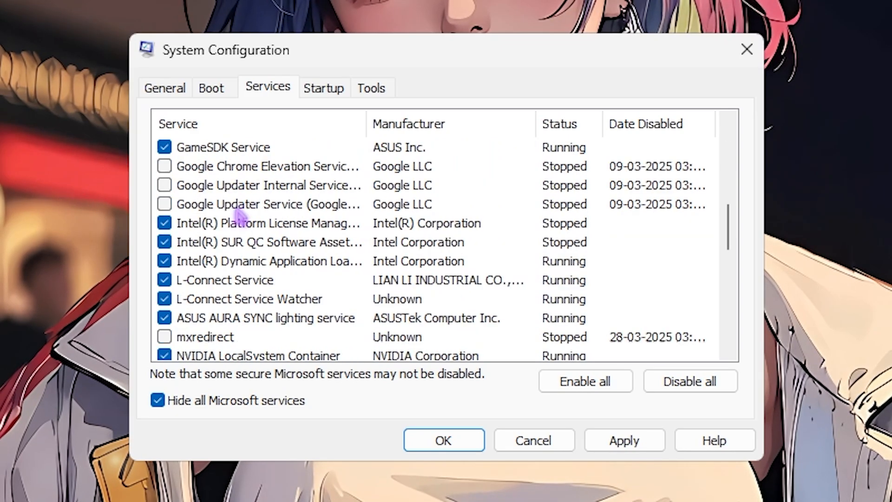
scroll(down, 3)
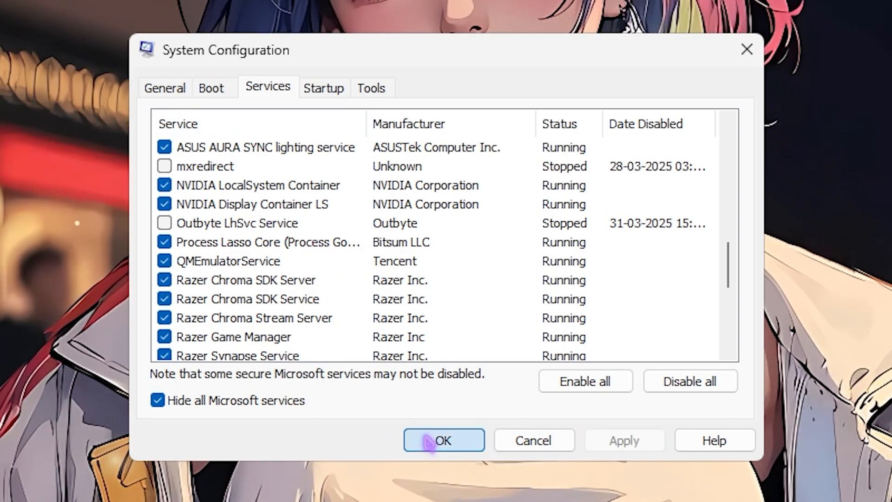
click(444, 439)
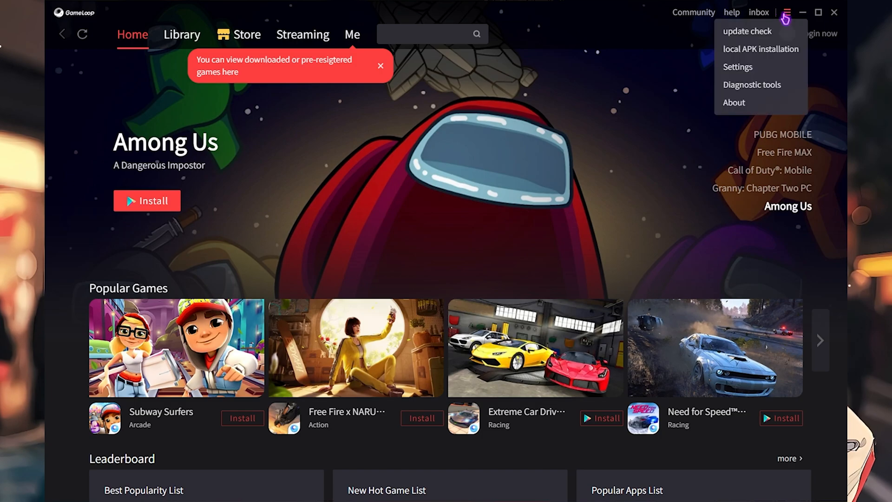
Step: Enable the rendering cache on GameLoop's Engine settings page
click(737, 67)
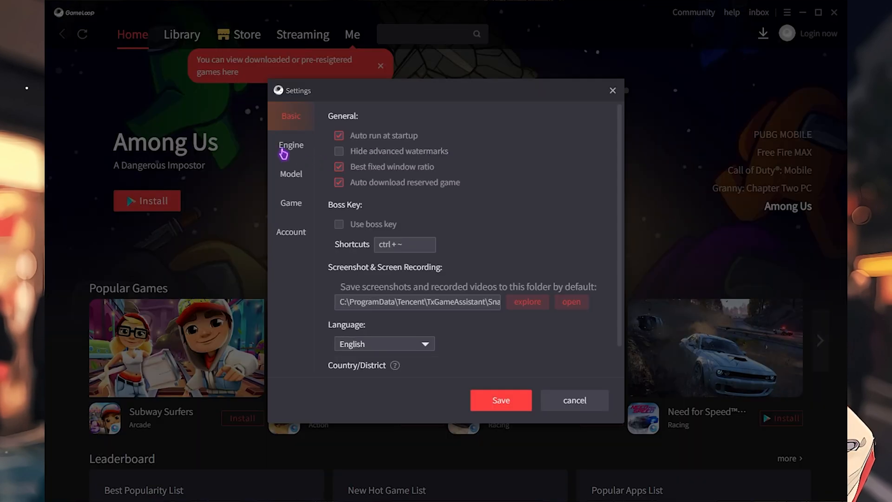
click(291, 145)
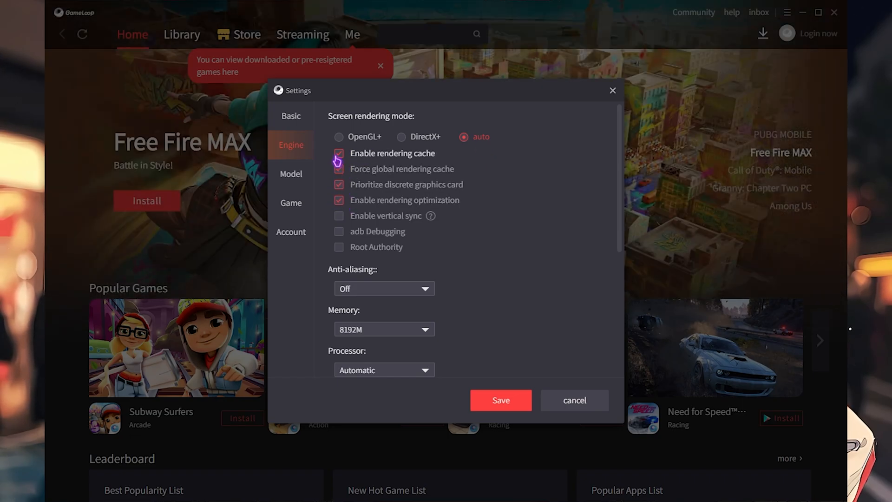
click(338, 169)
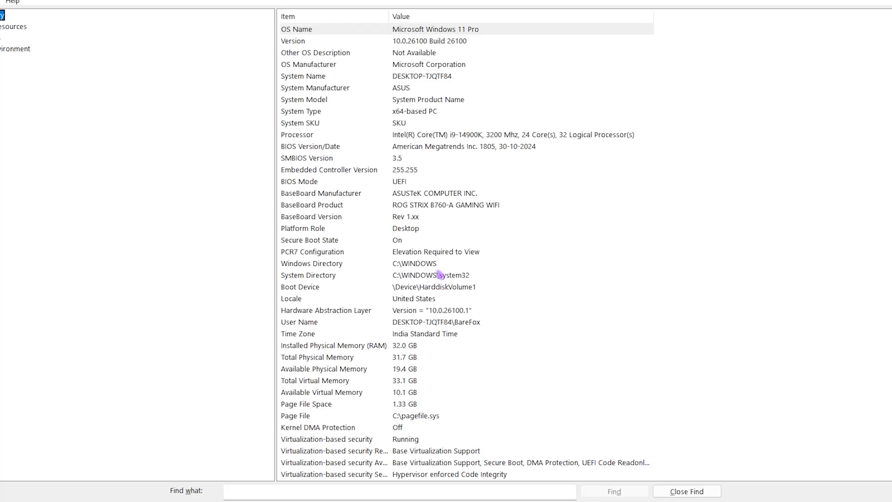
Step: Work out 32 ÷ 4 = 8 and 8 × 1024 = 8,192 in Calculator
click(333, 346)
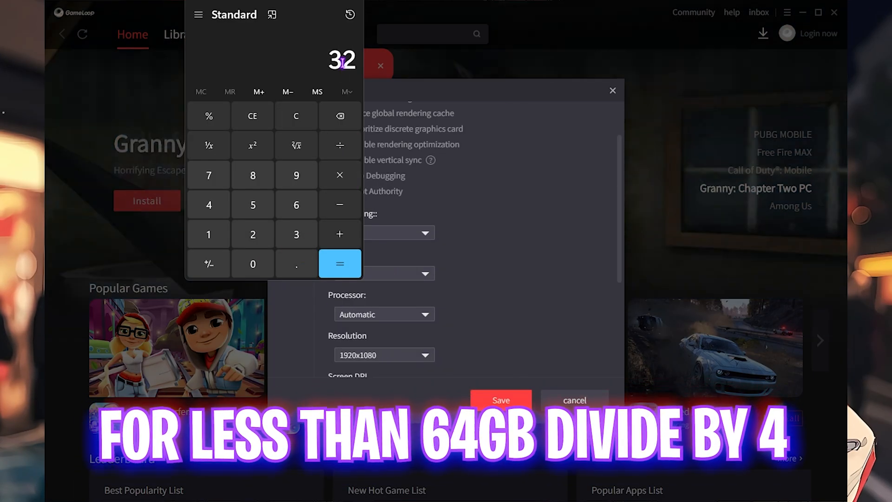
click(339, 146)
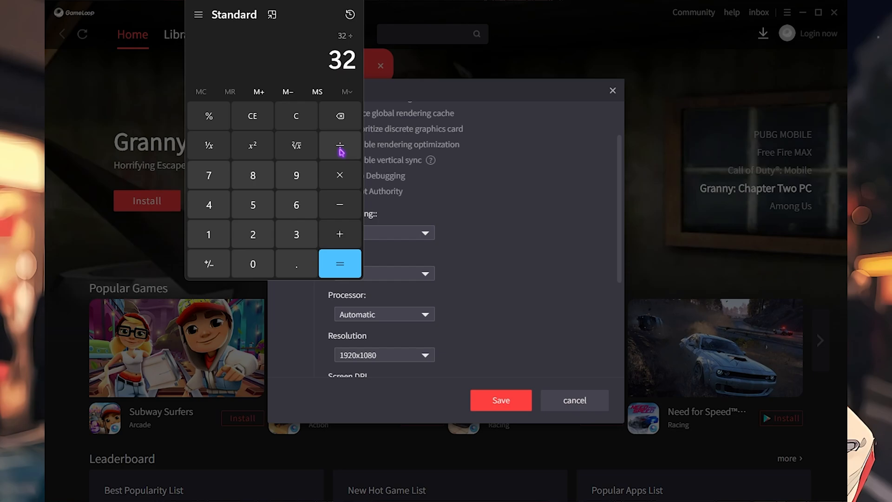
click(341, 263)
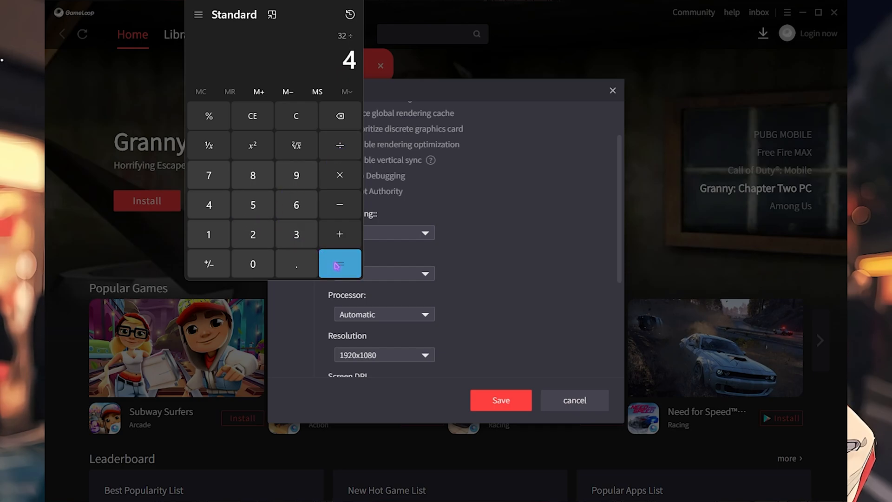
click(340, 264)
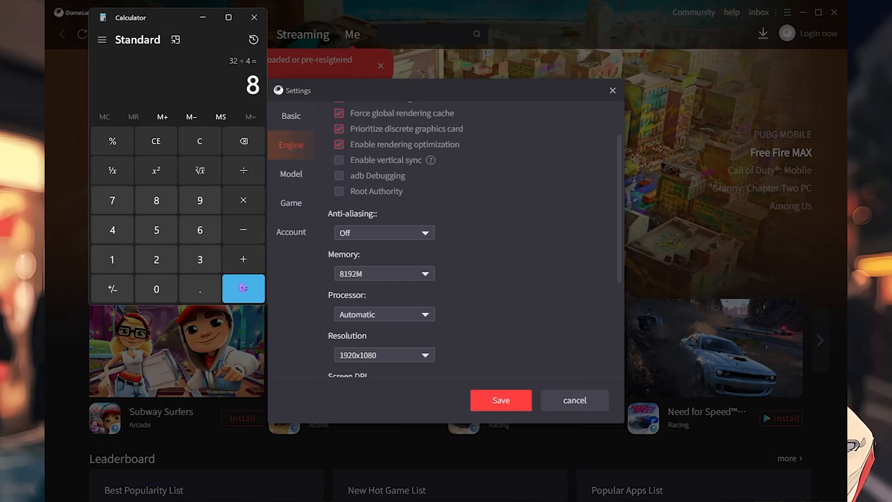
click(242, 288)
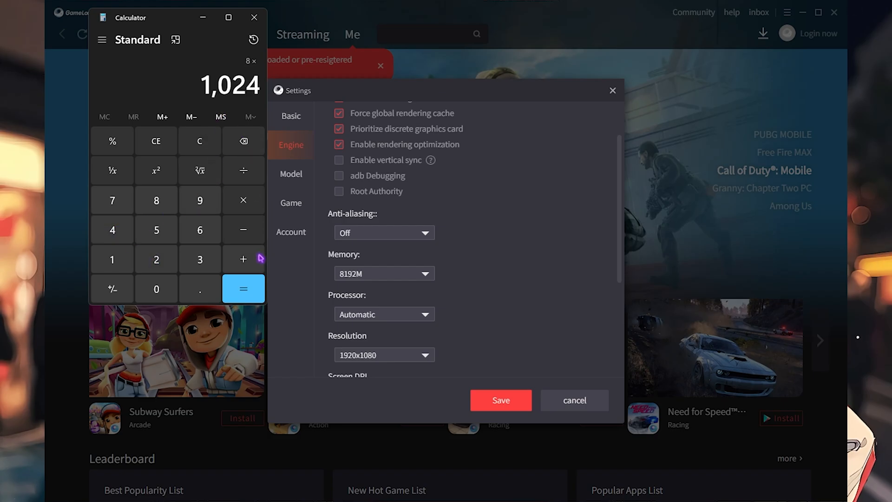
click(242, 288)
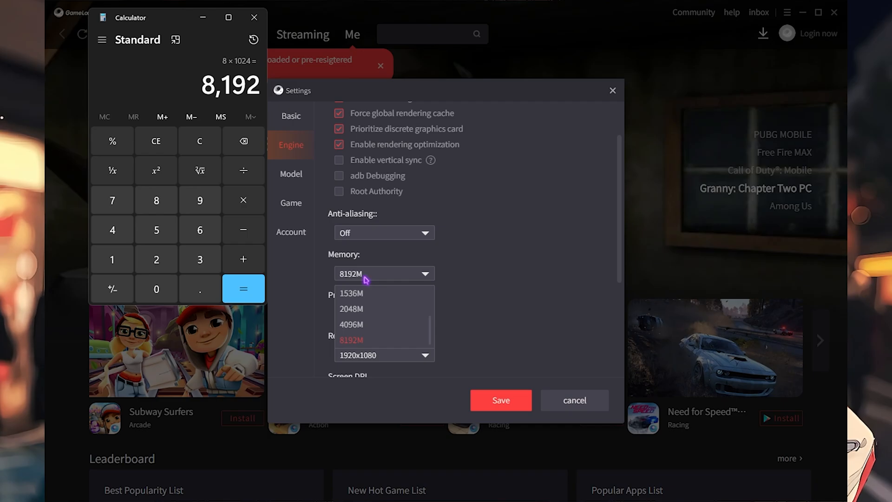
Step: Keep GameLoop's emulator memory at 8192M to match the result
click(352, 341)
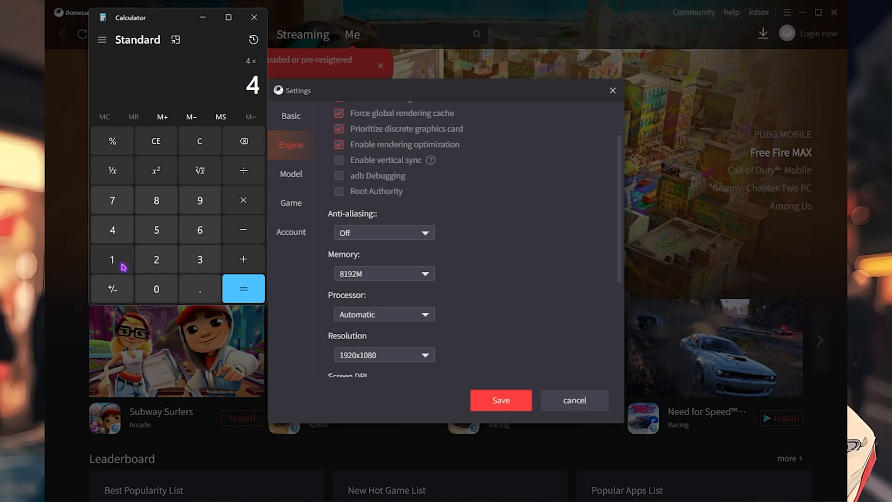
click(242, 289)
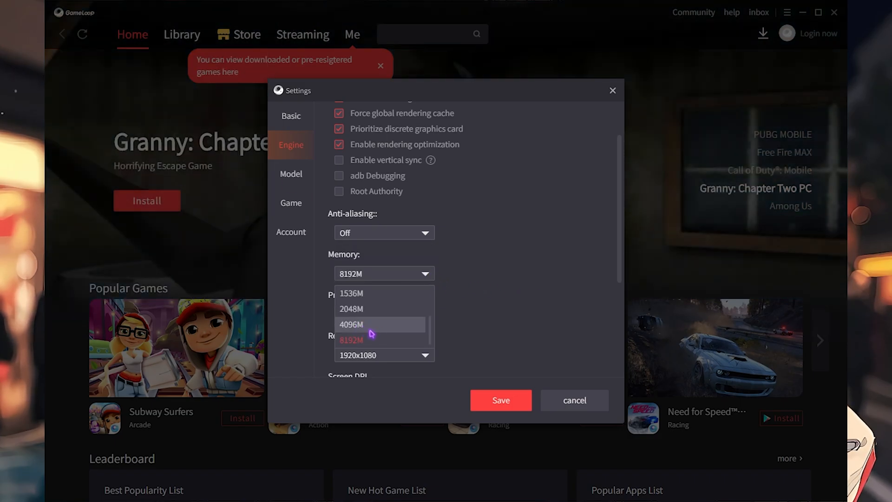
mouse_move(356, 330)
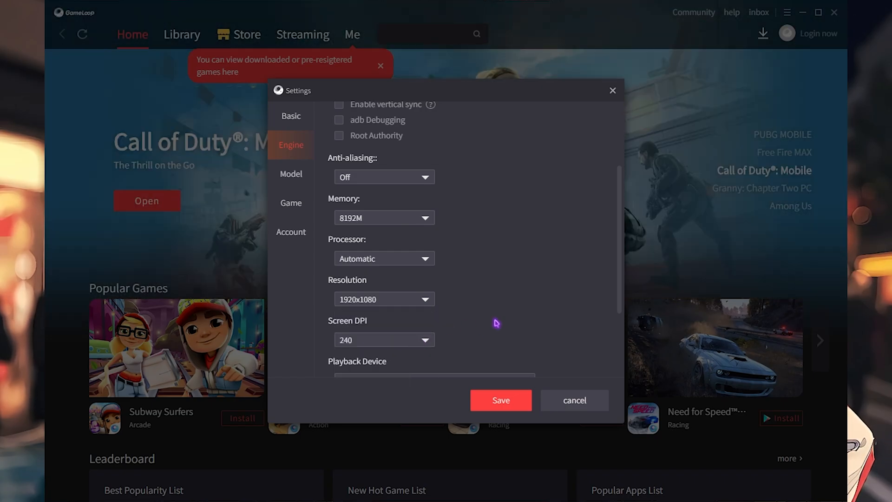
Step: Keep WaveOut as the engine's audio channel alongside 8192M, 1920x1080 and 240 DPI
click(384, 353)
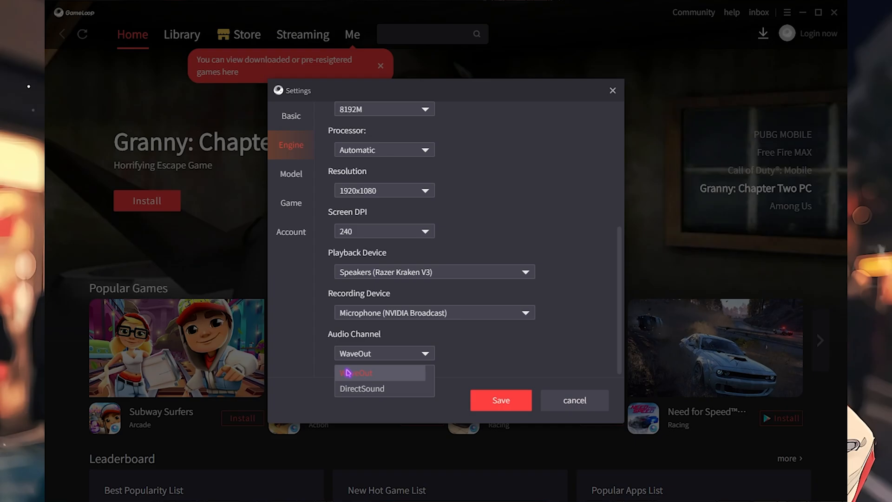
click(291, 174)
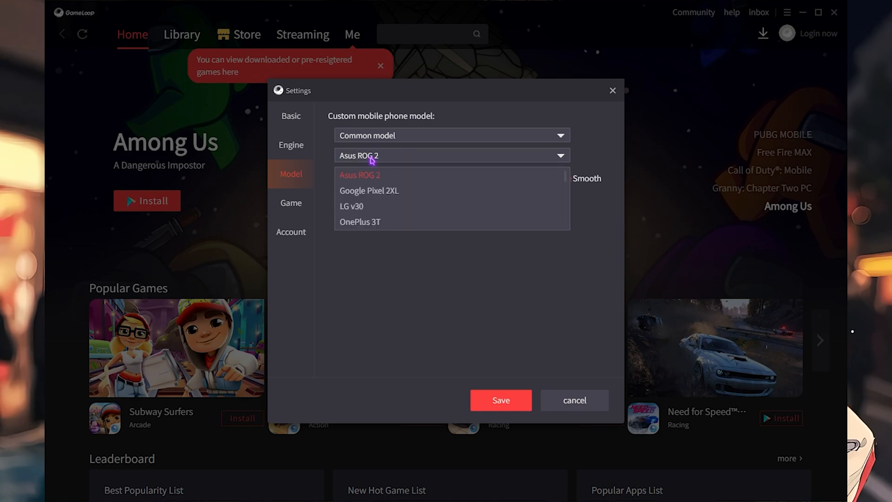
mouse_move(381, 190)
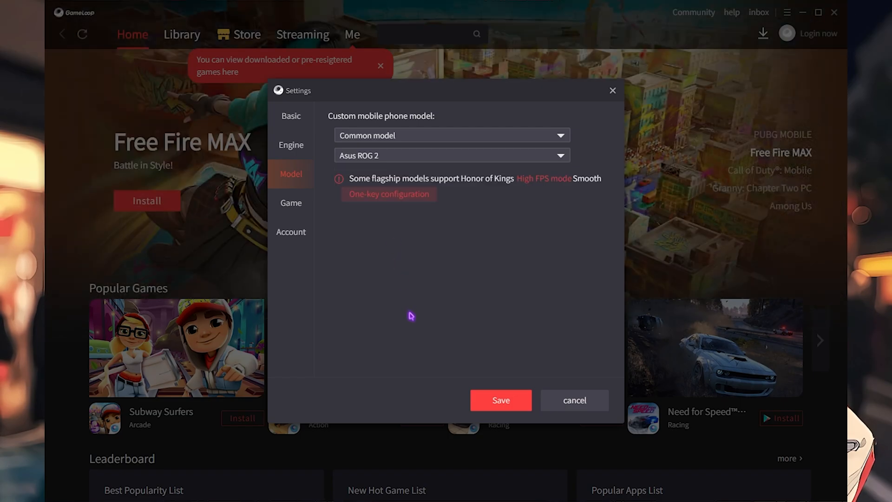
Step: Move from the Asus ROG 2 model page to GameLoop's per-game settings
click(291, 203)
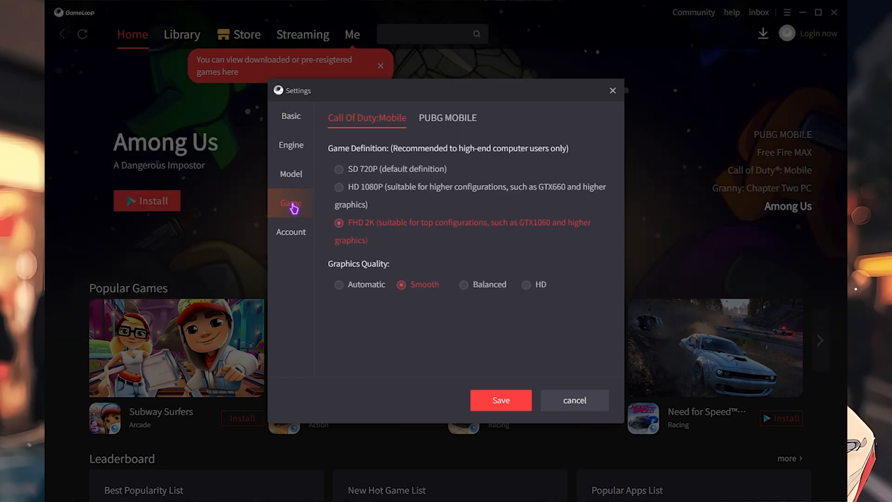
Step: Set PUBG MOBILE to 90 FPS, keeping HD 1080P definition and Smooth graphics quality
click(447, 118)
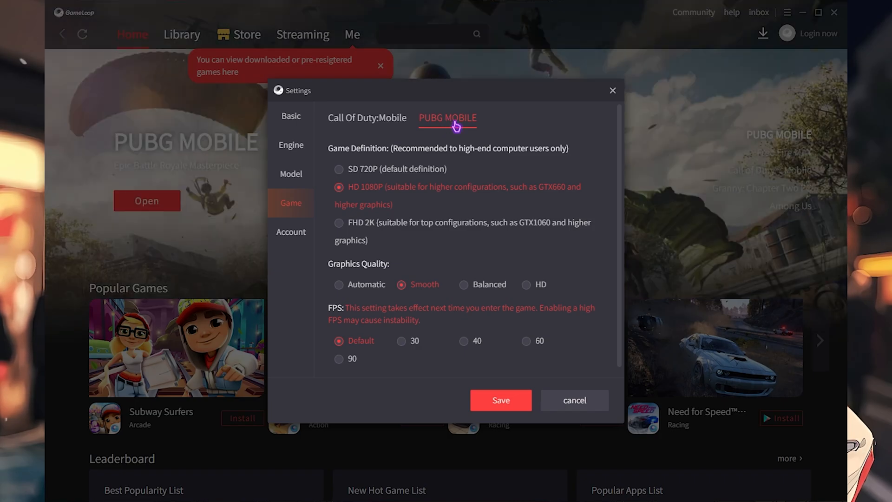
mouse_move(368, 195)
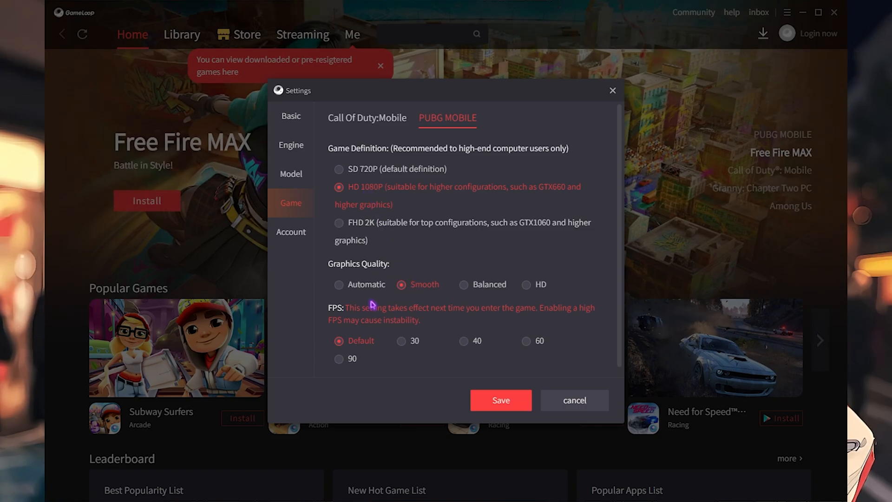
click(338, 359)
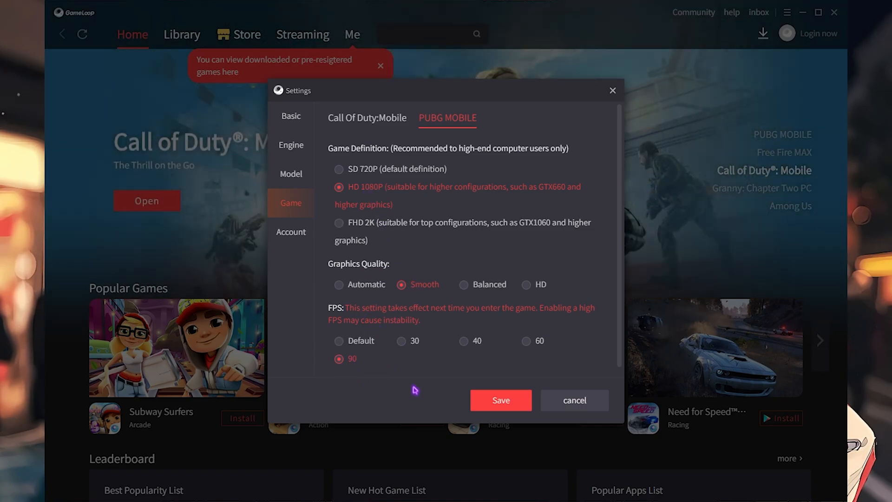